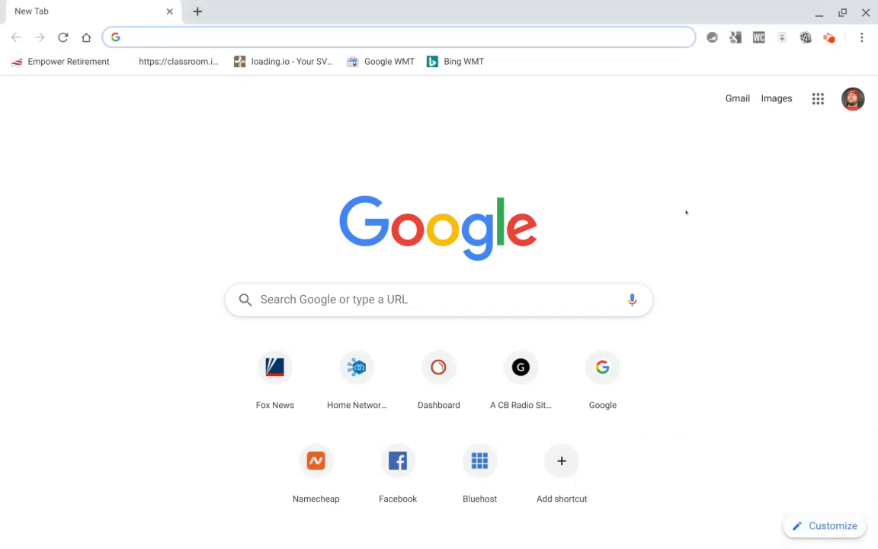
{"action": "mouse_move", "coordinate": [690, 226]}
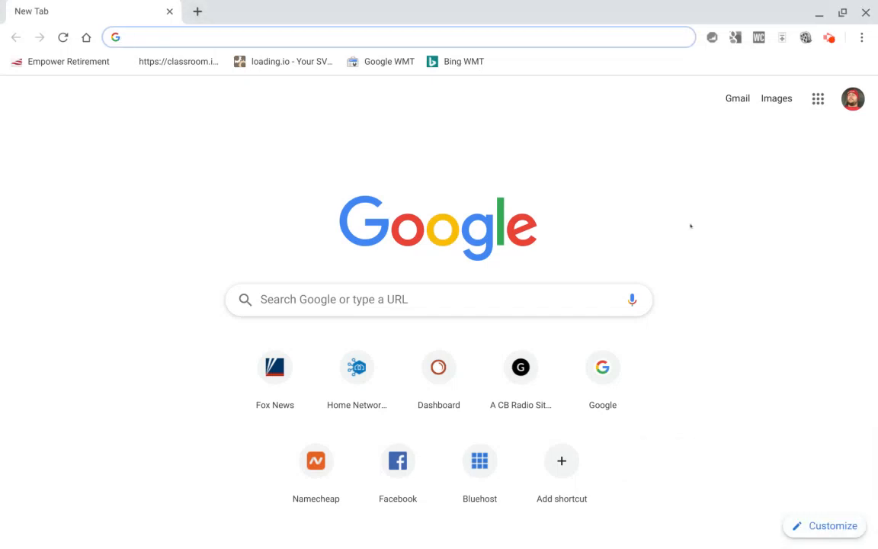
{"action": "mouse_move", "coordinate": [693, 190]}
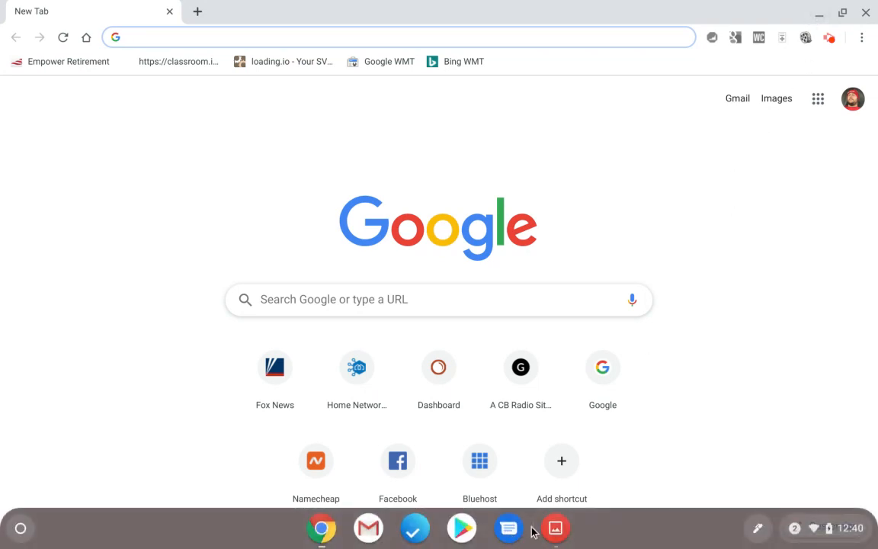
Bring up the nighthawk_back photo of the router's rear LAN, WAN and power ports.
{"action": "left_click", "coordinate": [555, 527]}
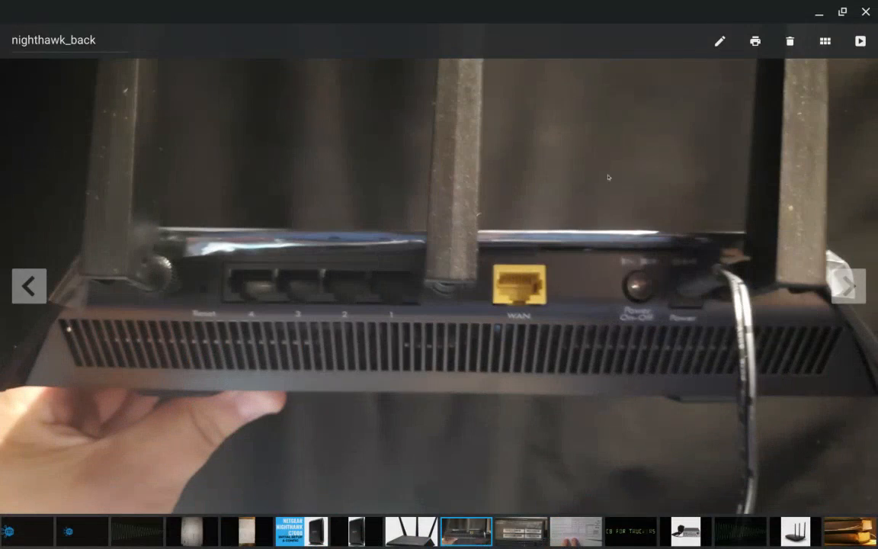
{"action": "mouse_move", "coordinate": [104, 189]}
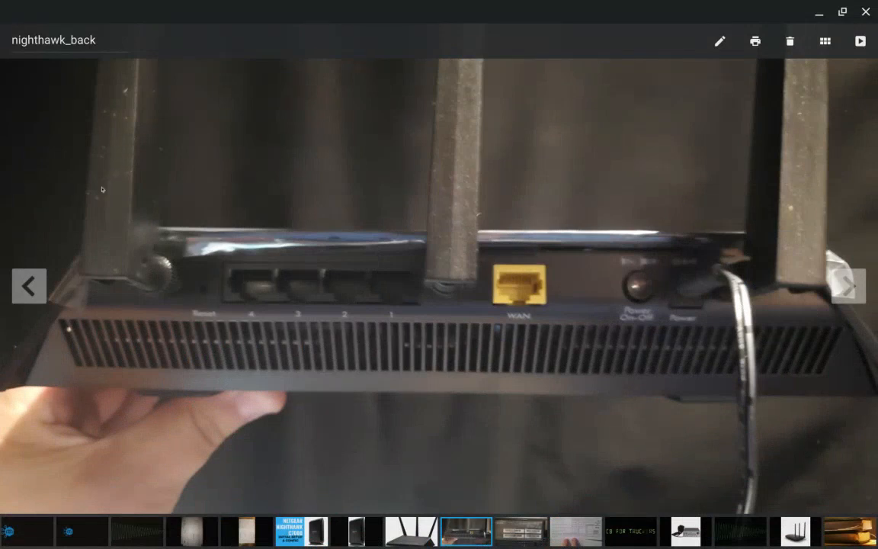
{"action": "mouse_move", "coordinate": [476, 205]}
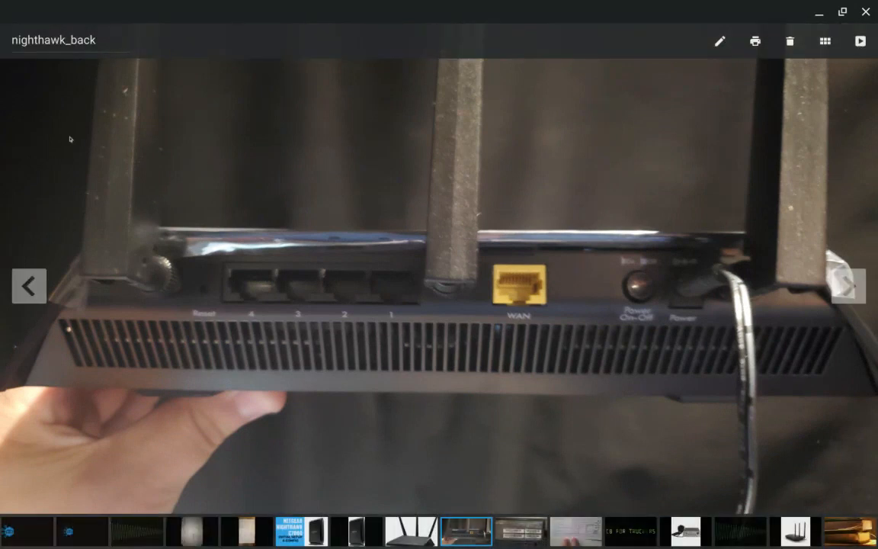
{"action": "mouse_move", "coordinate": [125, 192]}
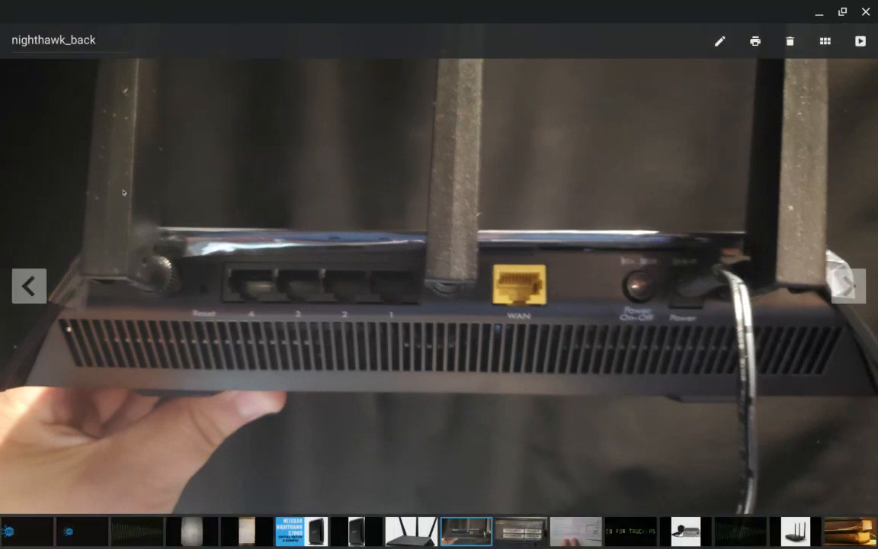
{"action": "mouse_move", "coordinate": [689, 289]}
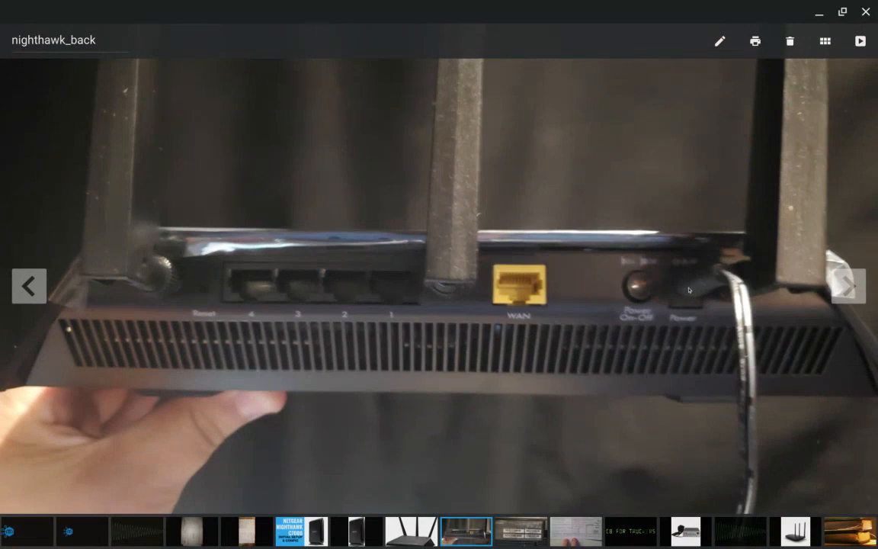
{"action": "mouse_move", "coordinate": [716, 303]}
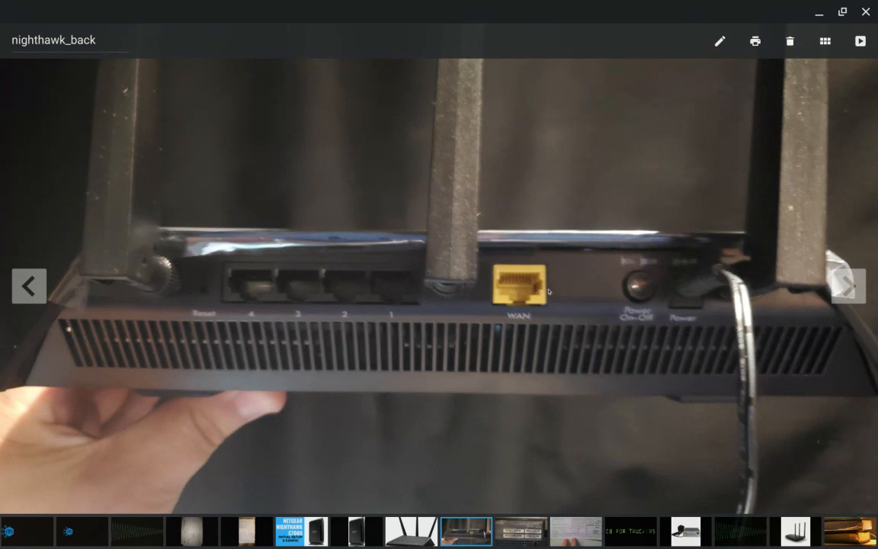
{"action": "mouse_move", "coordinate": [556, 172]}
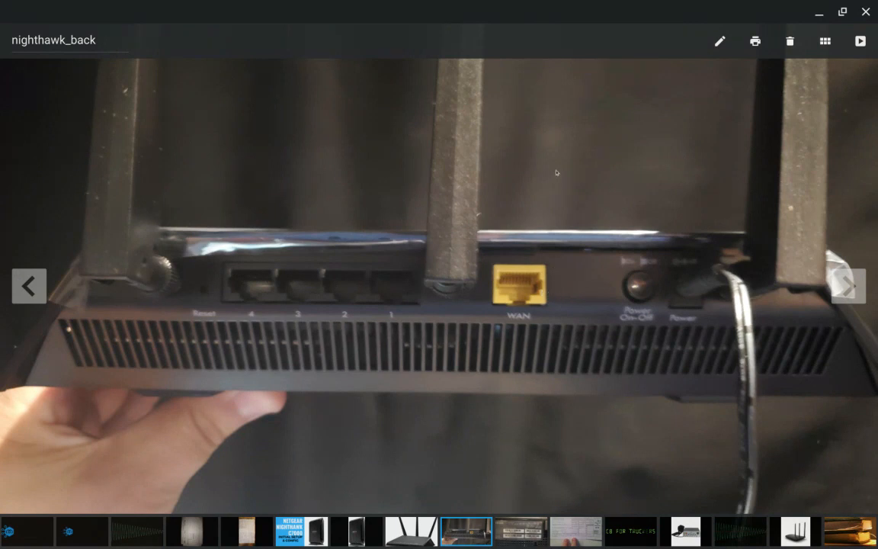
{"action": "mouse_move", "coordinate": [477, 296]}
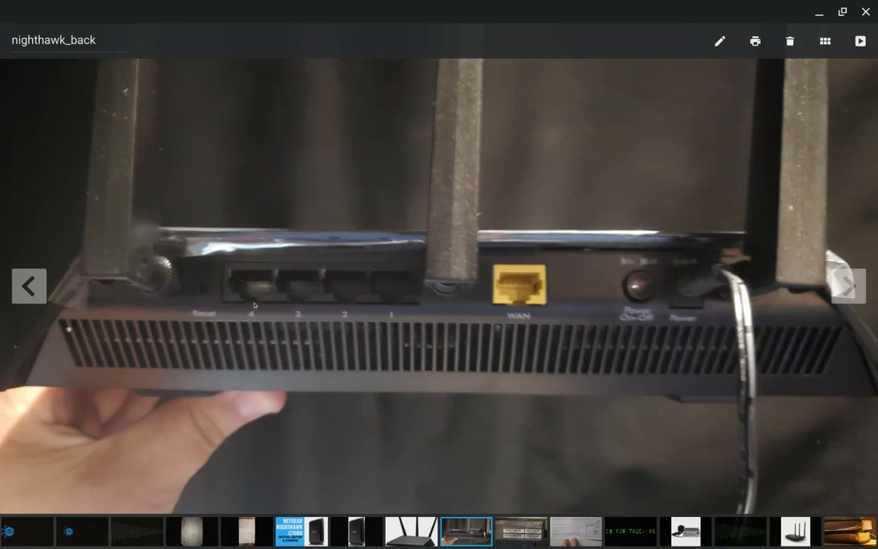
{"action": "mouse_move", "coordinate": [364, 285]}
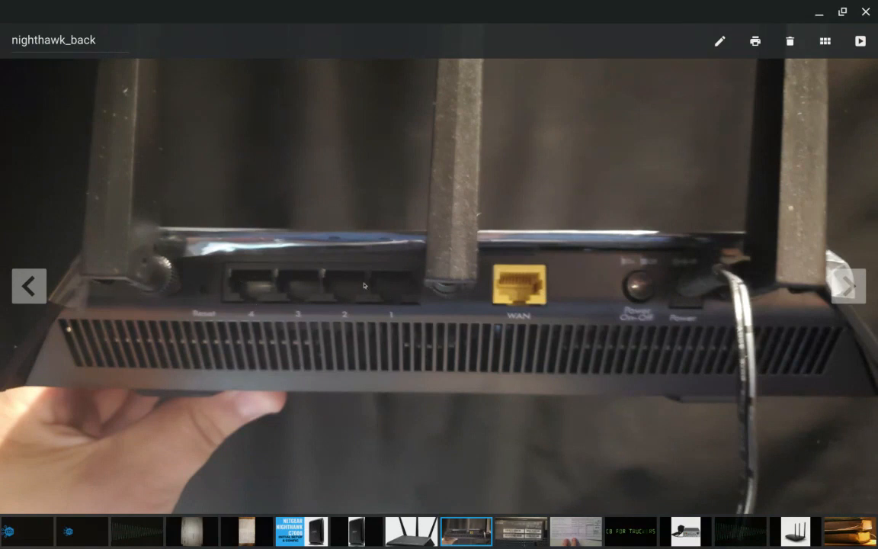
{"action": "mouse_move", "coordinate": [485, 271]}
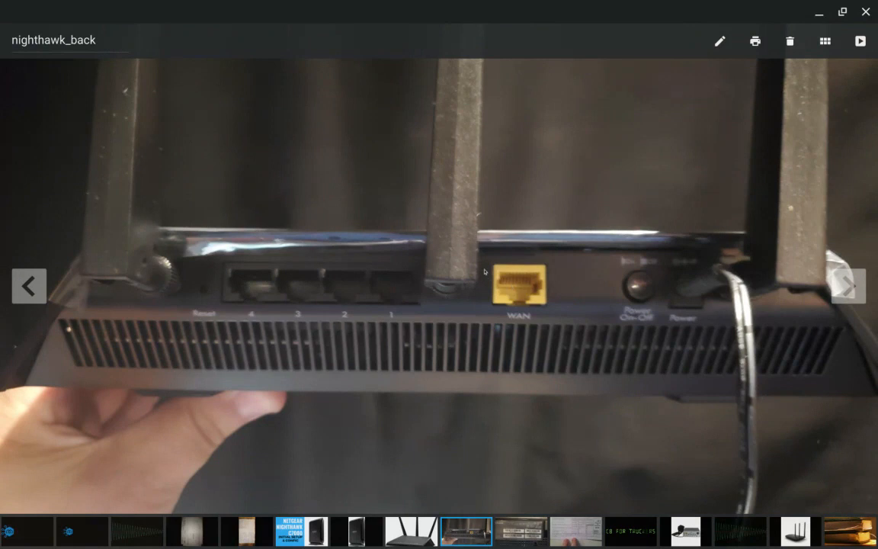
{"action": "mouse_move", "coordinate": [530, 306]}
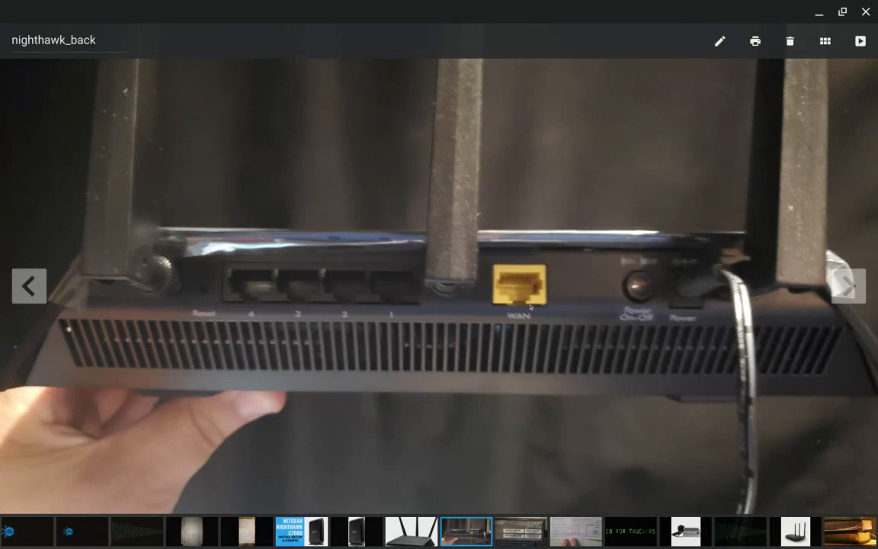
{"action": "mouse_move", "coordinate": [515, 280]}
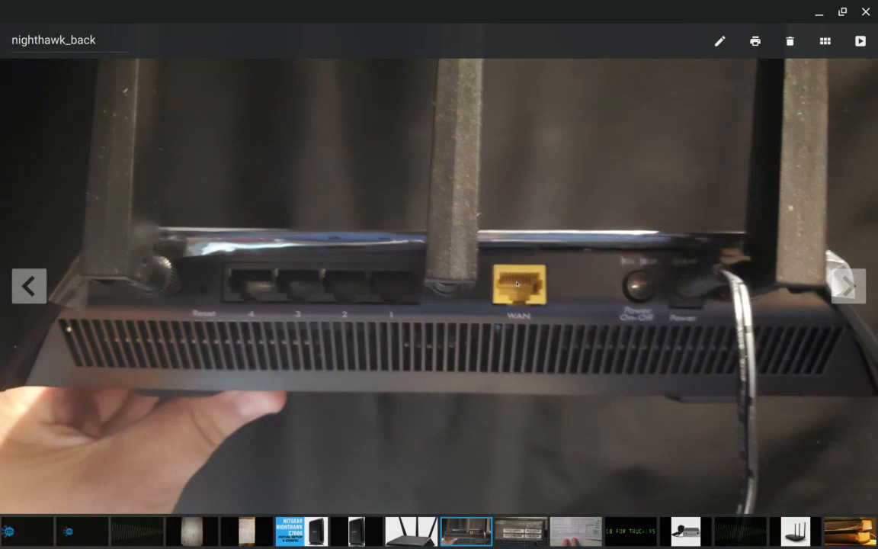
{"action": "mouse_move", "coordinate": [526, 275]}
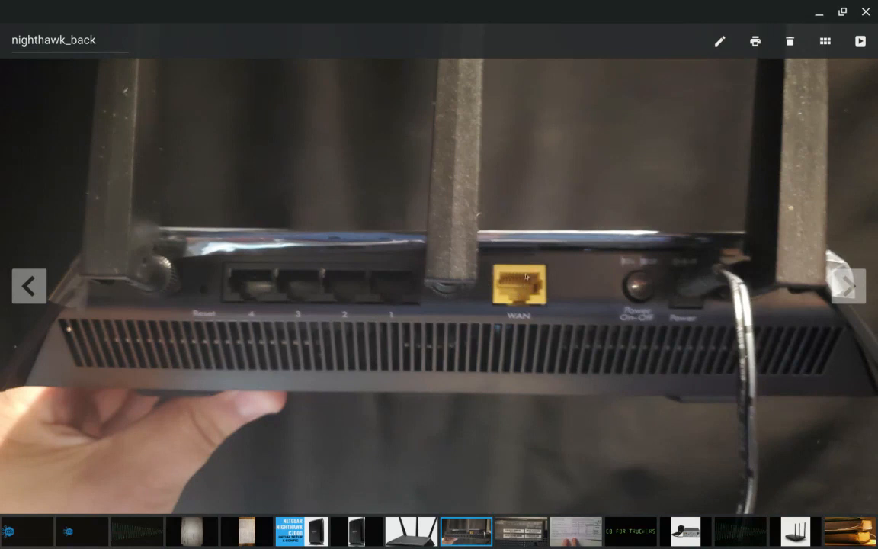
{"action": "mouse_move", "coordinate": [553, 143]}
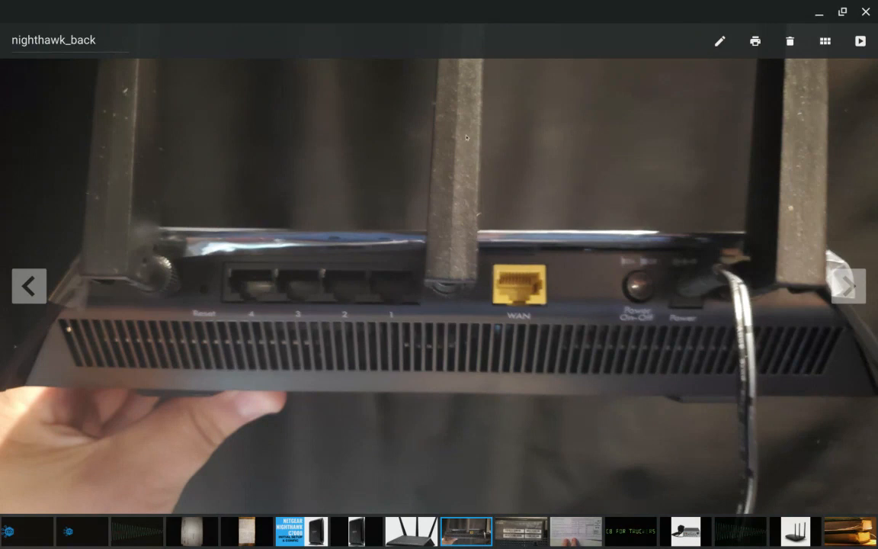
{"action": "mouse_move", "coordinate": [396, 296]}
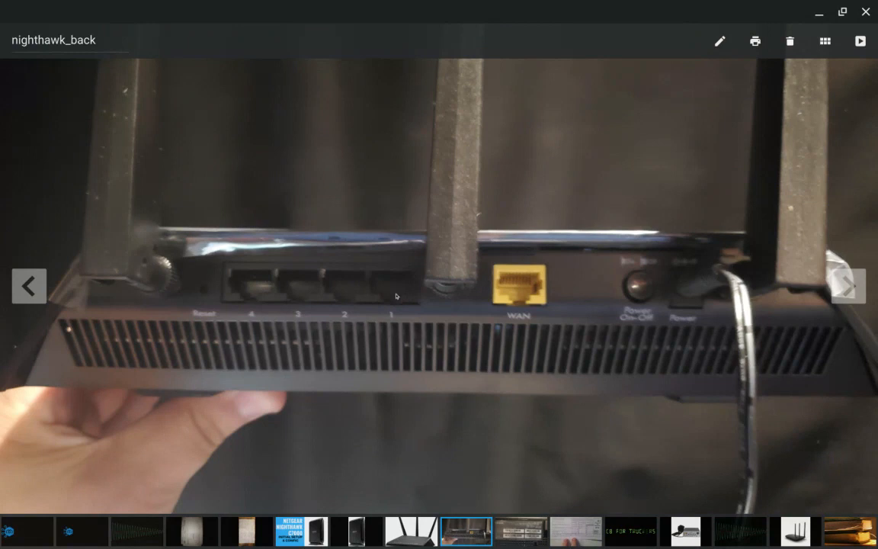
{"action": "mouse_move", "coordinate": [353, 292]}
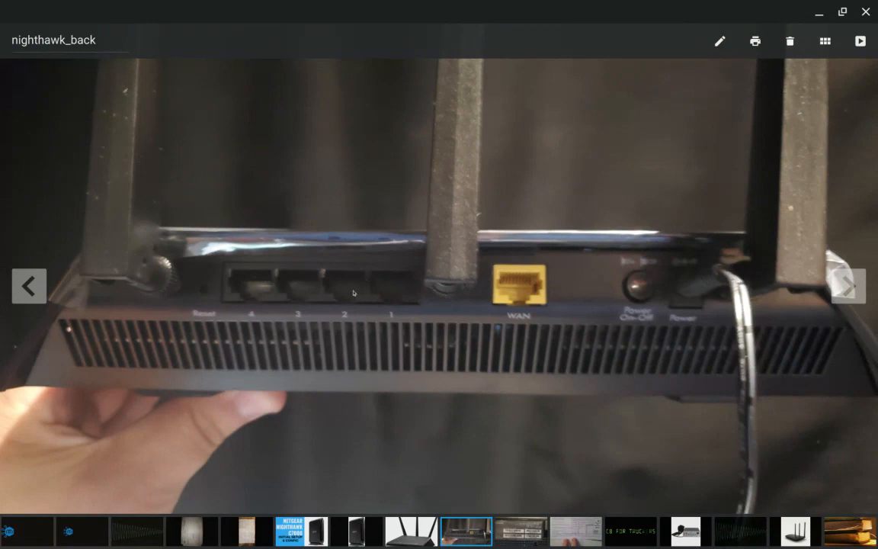
{"action": "mouse_move", "coordinate": [253, 297]}
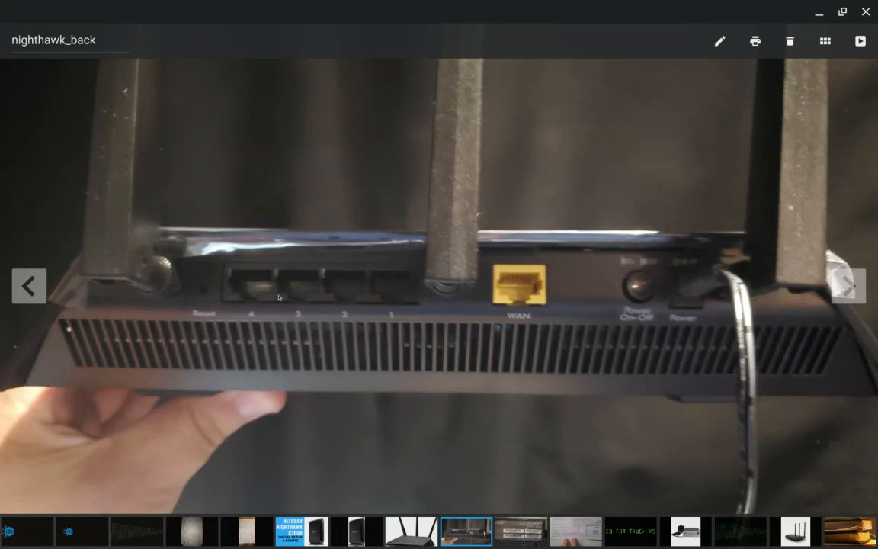
{"action": "mouse_move", "coordinate": [620, 268]}
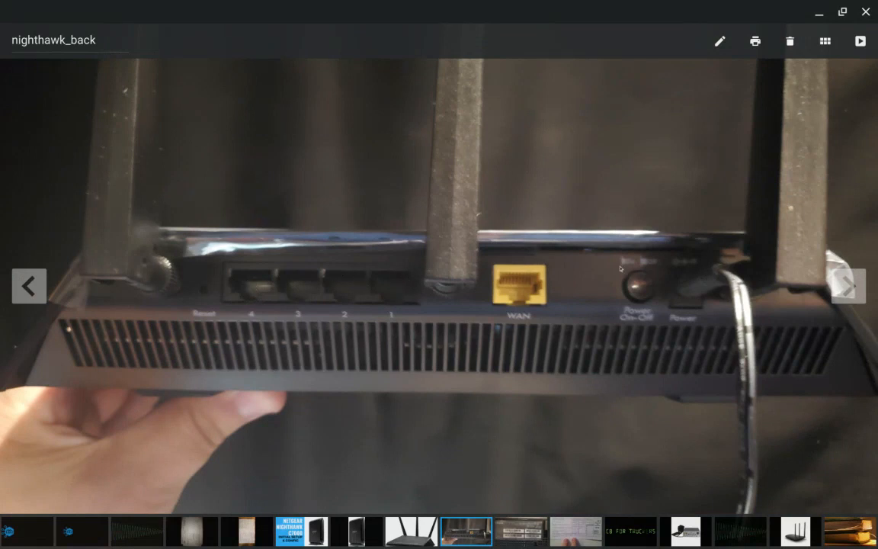
{"action": "mouse_move", "coordinate": [567, 180]}
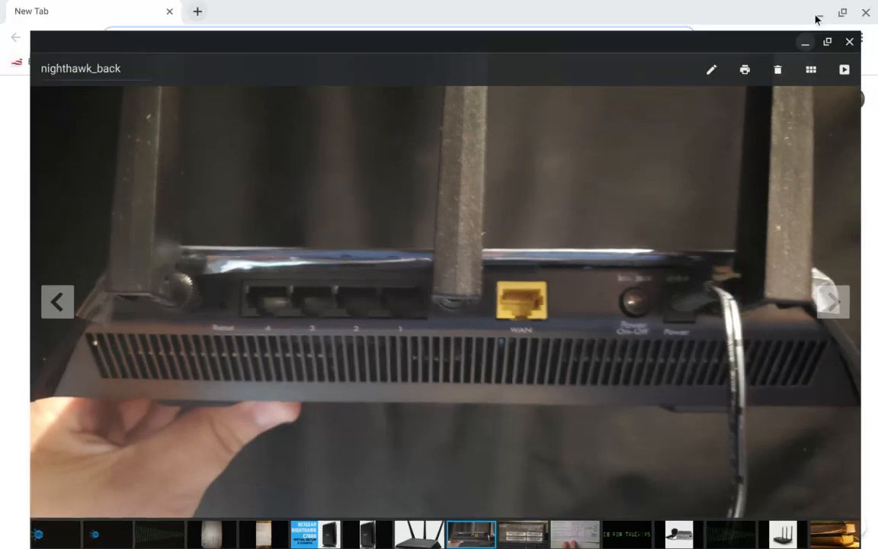
{"action": "left_click", "coordinate": [849, 42]}
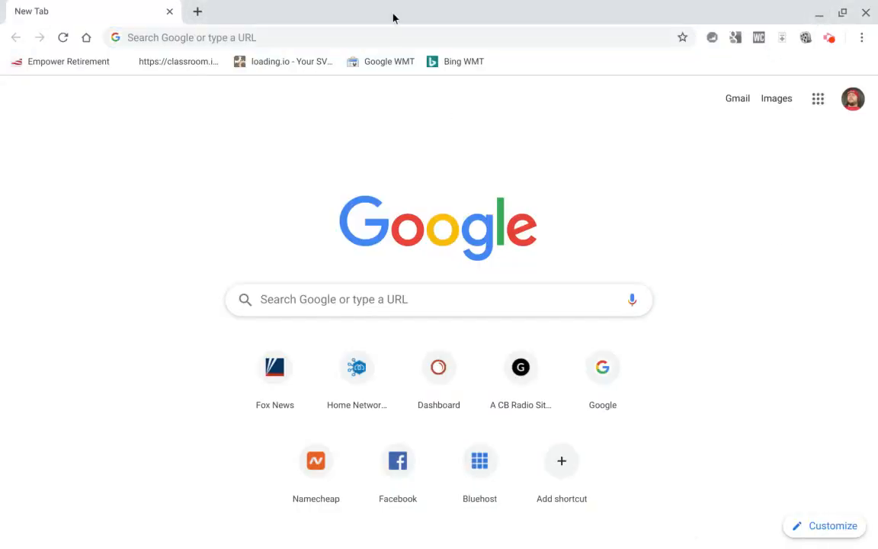
{"action": "mouse_move", "coordinate": [669, 154]}
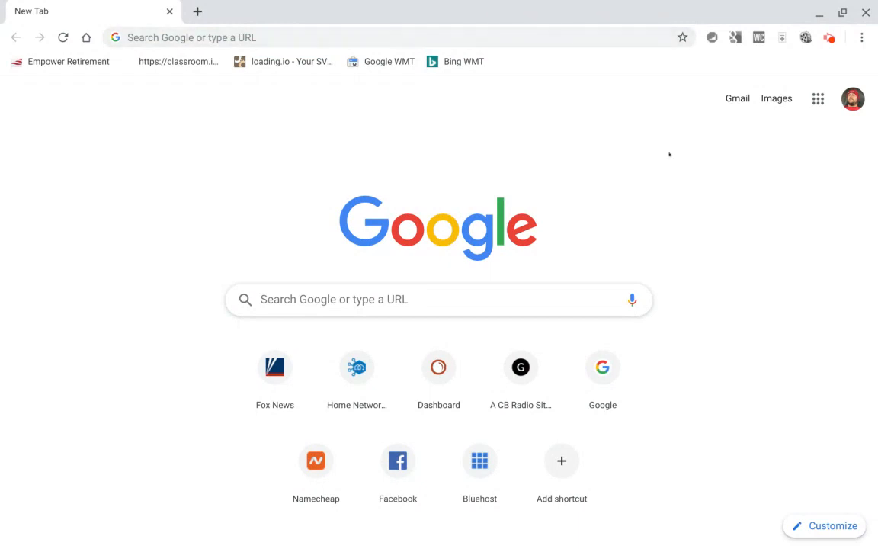
{"action": "mouse_move", "coordinate": [677, 145]}
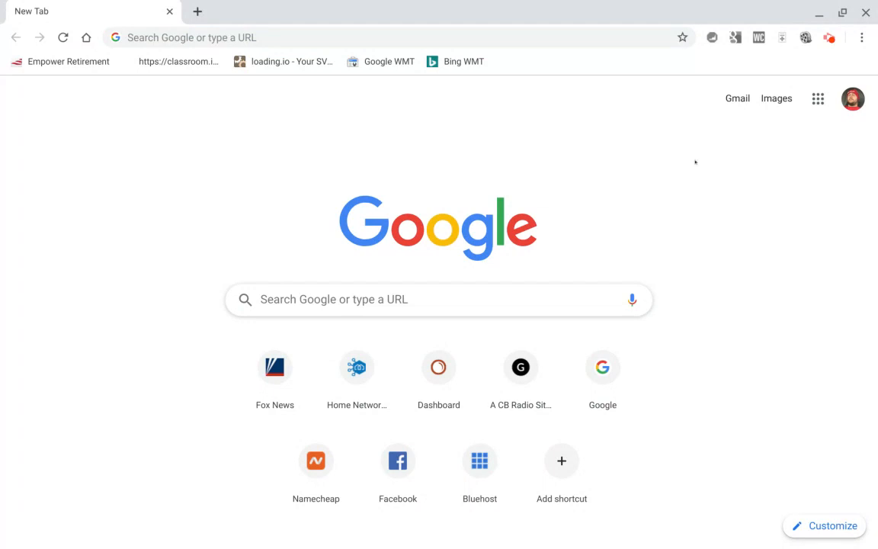
{"action": "mouse_move", "coordinate": [609, 171]}
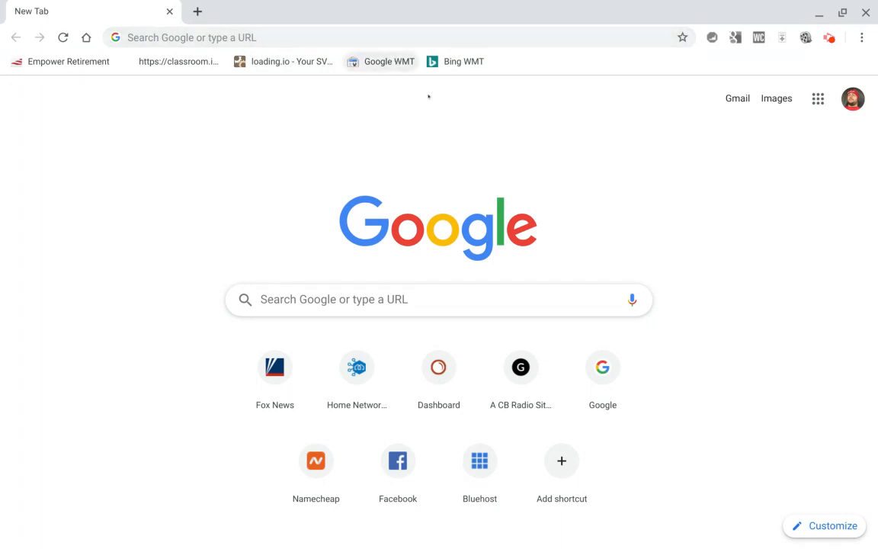
{"action": "mouse_move", "coordinate": [439, 110]}
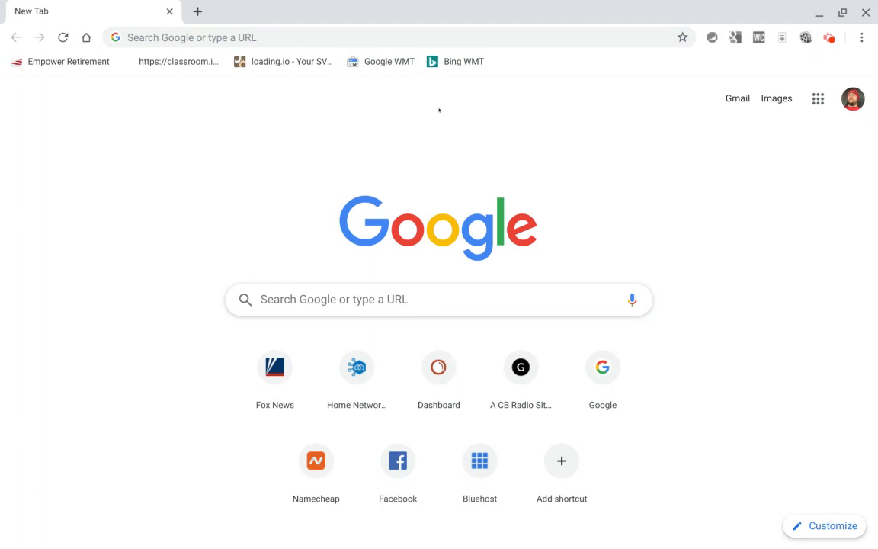
{"action": "mouse_move", "coordinate": [626, 147]}
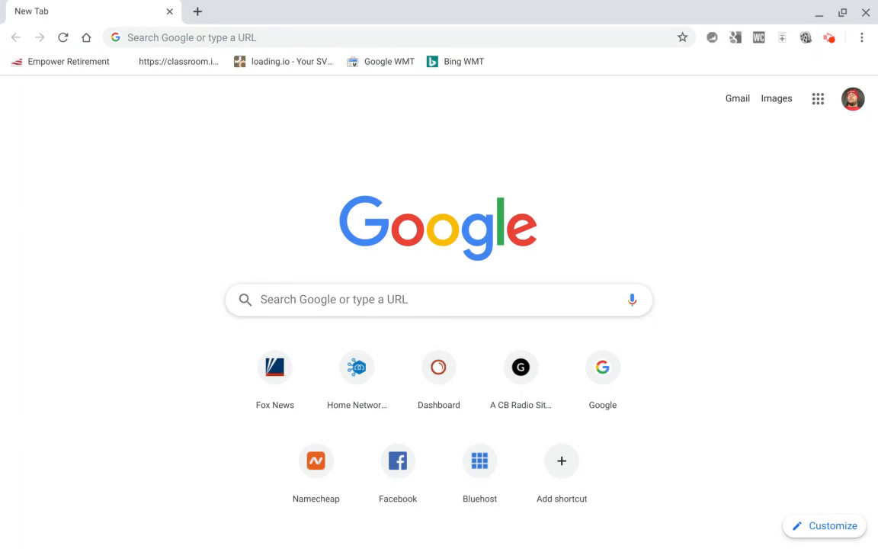
{"action": "mouse_move", "coordinate": [601, 143]}
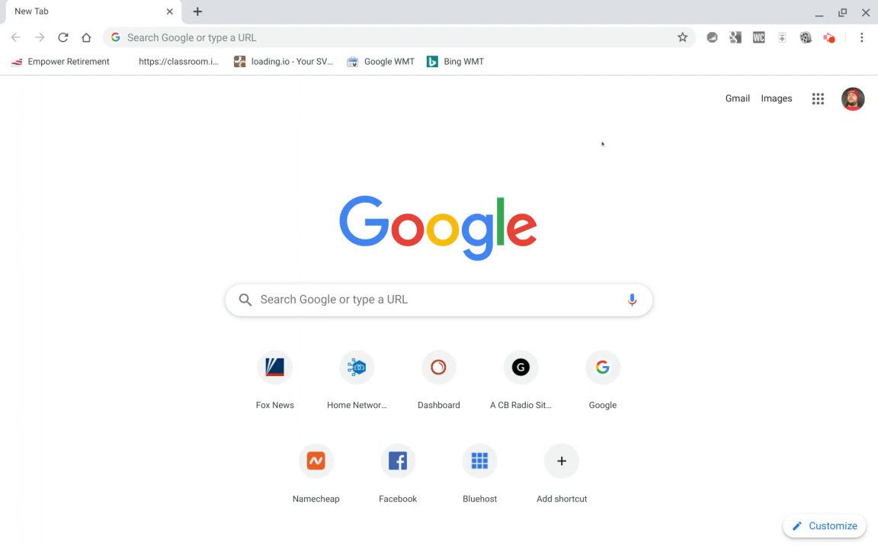
{"action": "mouse_move", "coordinate": [690, 189]}
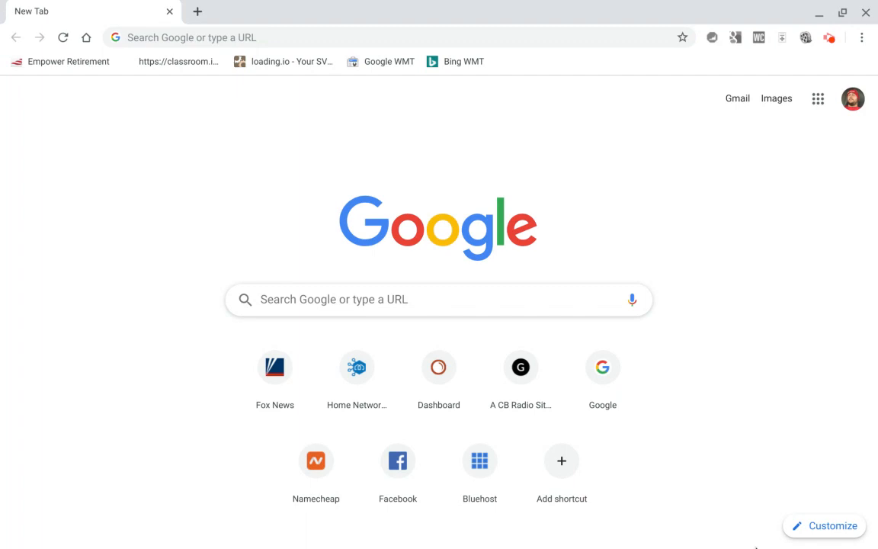
{"action": "mouse_move", "coordinate": [670, 265]}
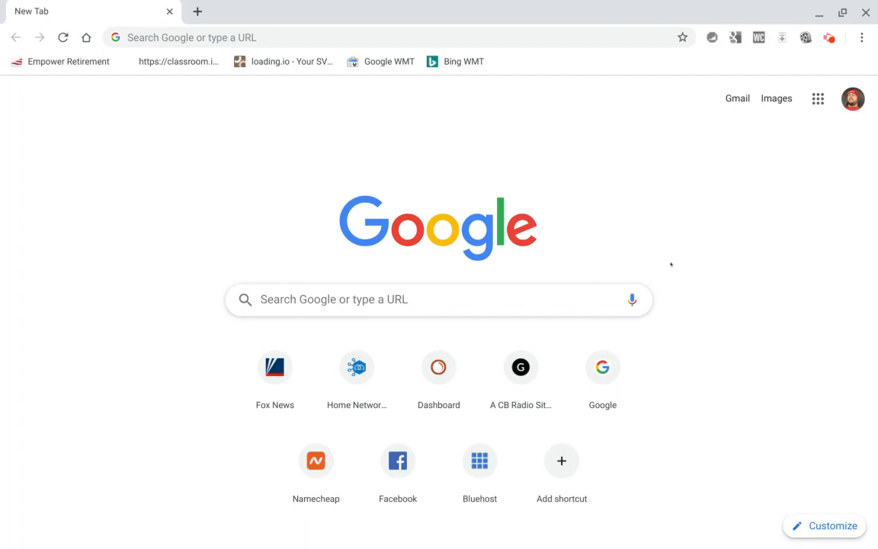
{"action": "mouse_move", "coordinate": [736, 545]}
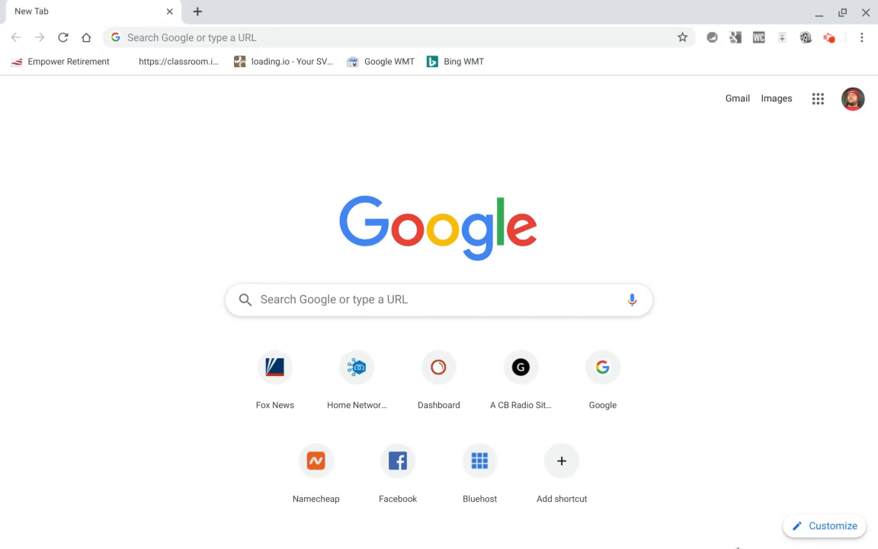
Show the nearby Wi-Fi networks list from Quick Settings, including NETGEAR10 and NETGEAR10-5G.
{"action": "left_click", "coordinate": [817, 528]}
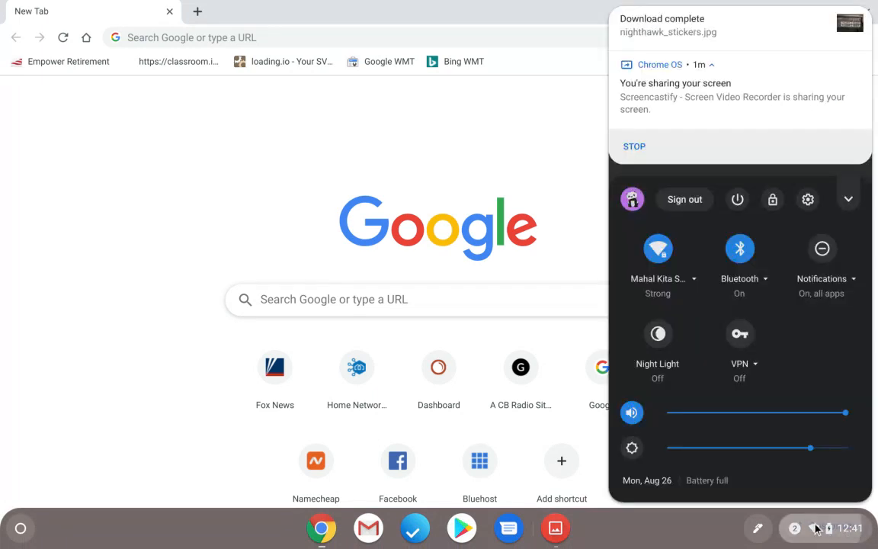
{"action": "left_click", "coordinate": [658, 259]}
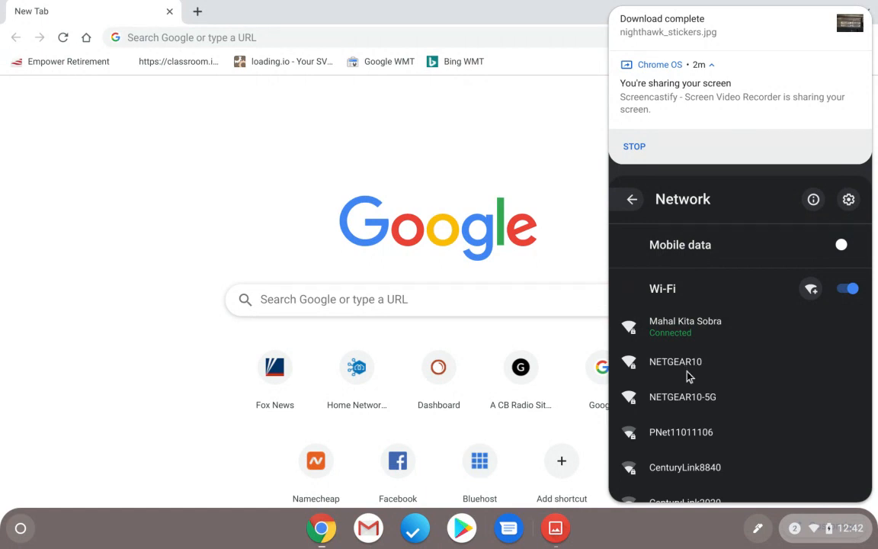
{"action": "mouse_move", "coordinate": [683, 384]}
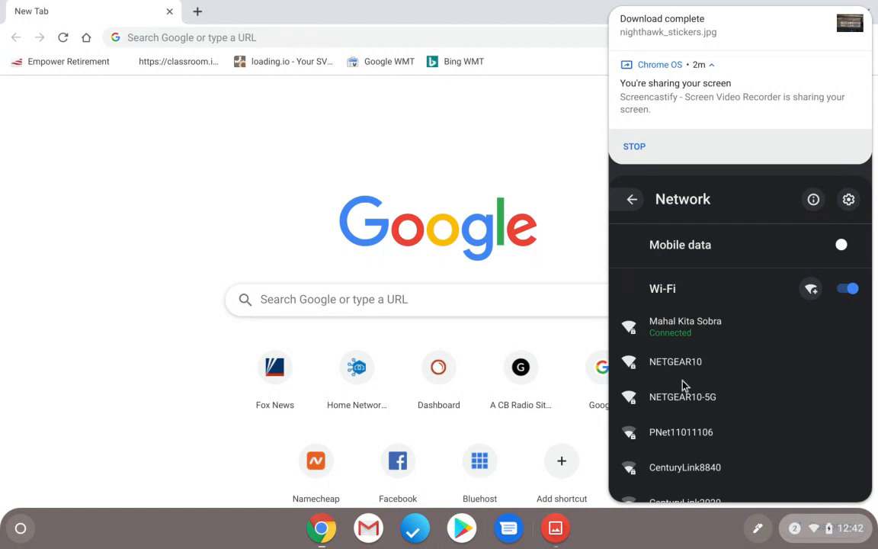
{"action": "mouse_move", "coordinate": [715, 404]}
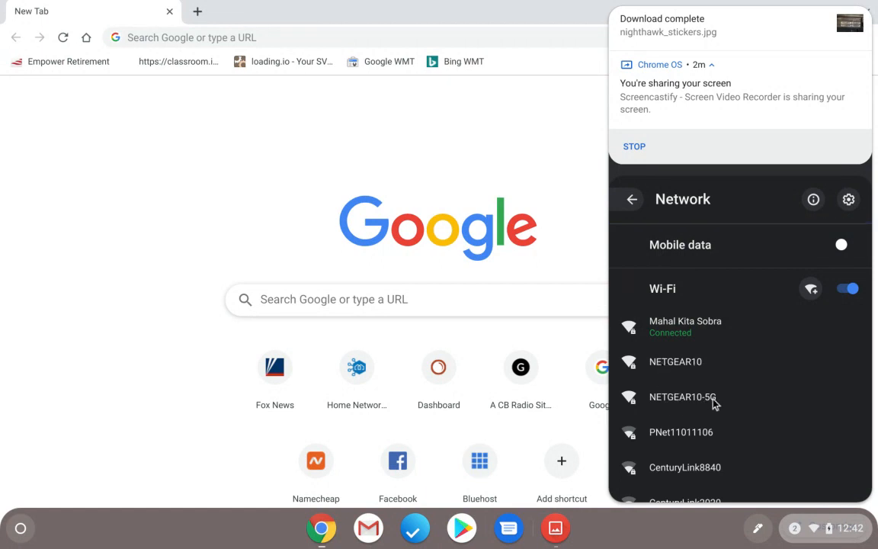
{"action": "mouse_move", "coordinate": [689, 373]}
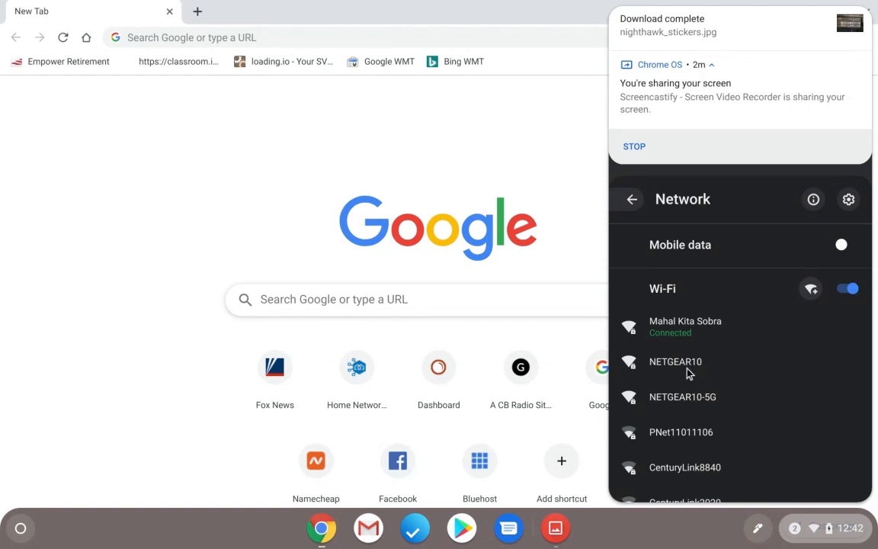
{"action": "mouse_move", "coordinate": [700, 372]}
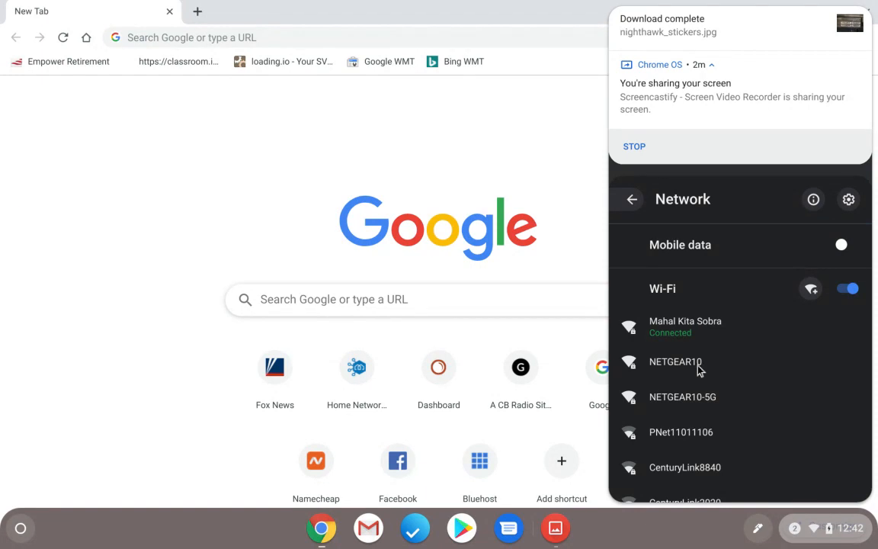
{"action": "mouse_move", "coordinate": [704, 403]}
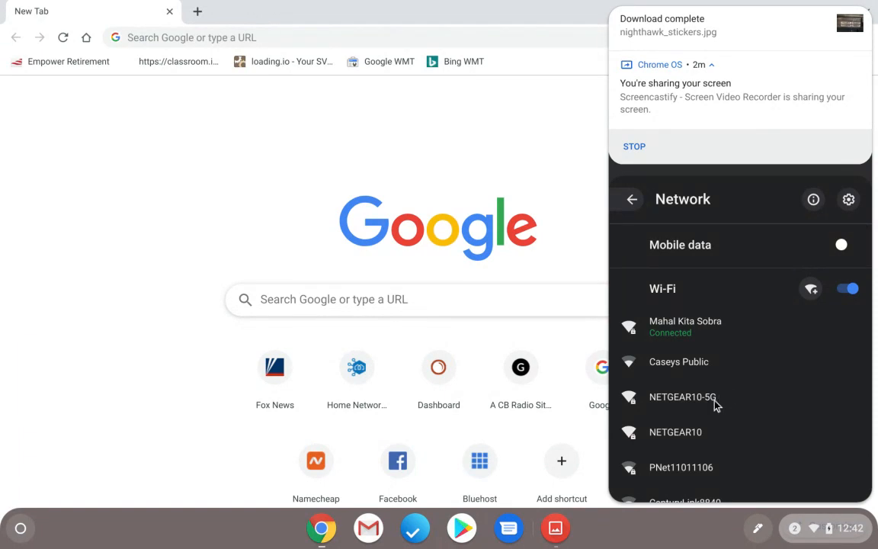
{"action": "mouse_move", "coordinate": [694, 393]}
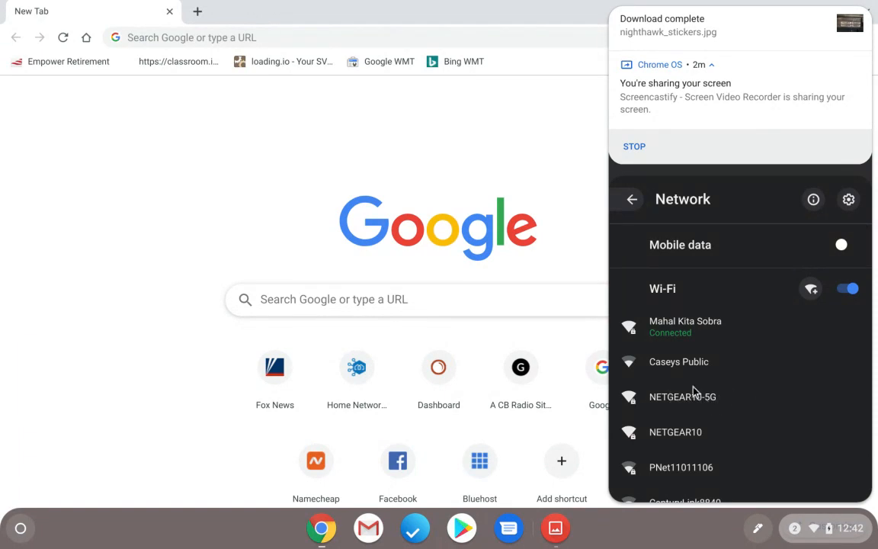
{"action": "mouse_move", "coordinate": [682, 429]}
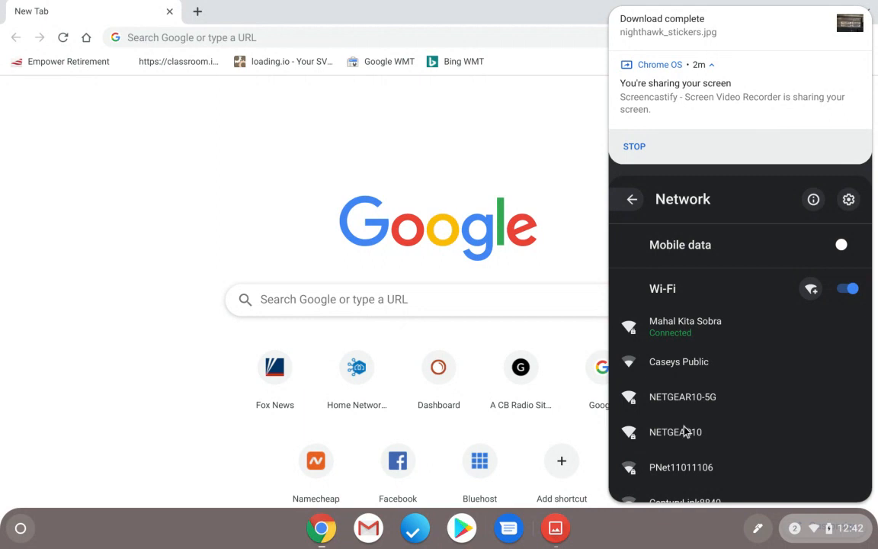
{"action": "mouse_move", "coordinate": [676, 416]}
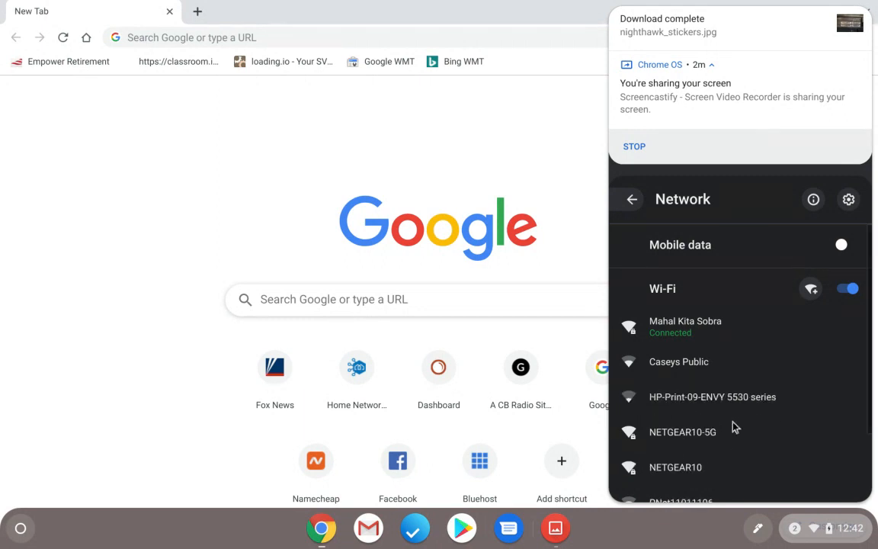
{"action": "mouse_move", "coordinate": [683, 436]}
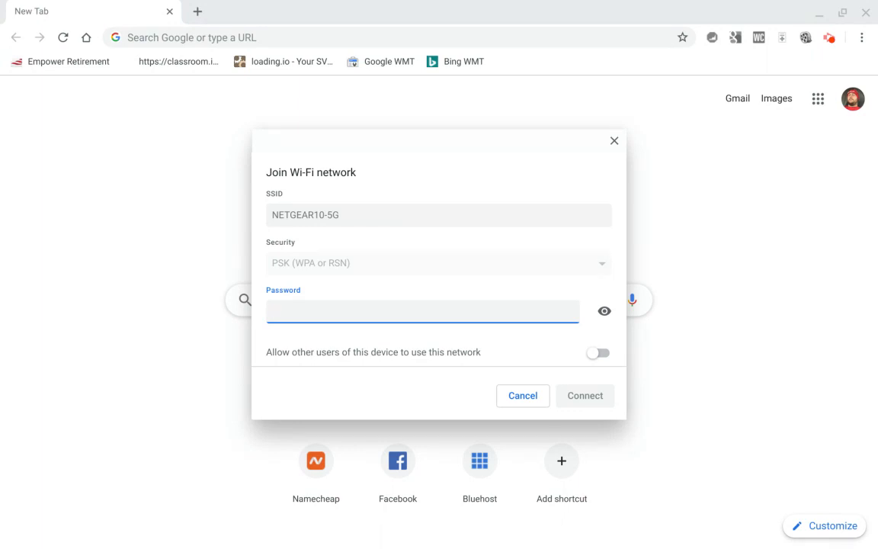
{"action": "mouse_move", "coordinate": [436, 198]}
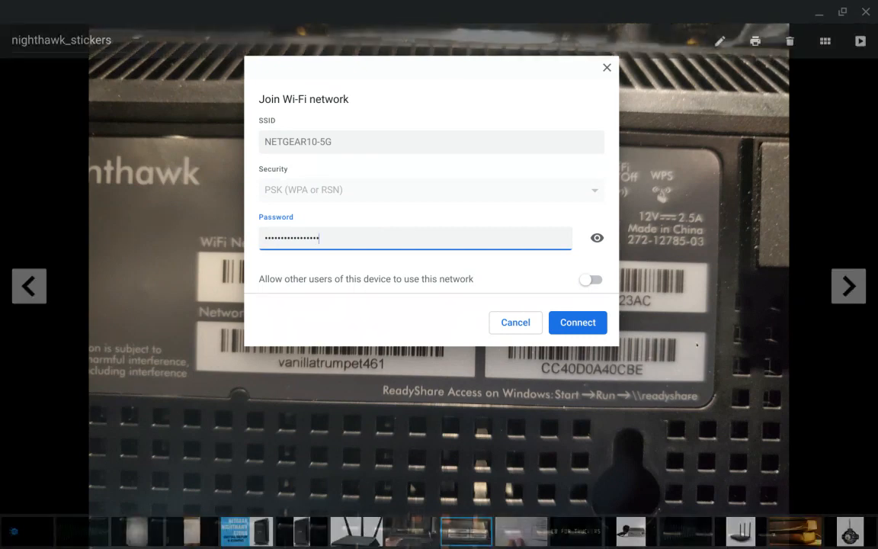
Connect to NETGEAR10-5G using the password from the router sticker.
{"action": "left_click", "coordinate": [577, 322]}
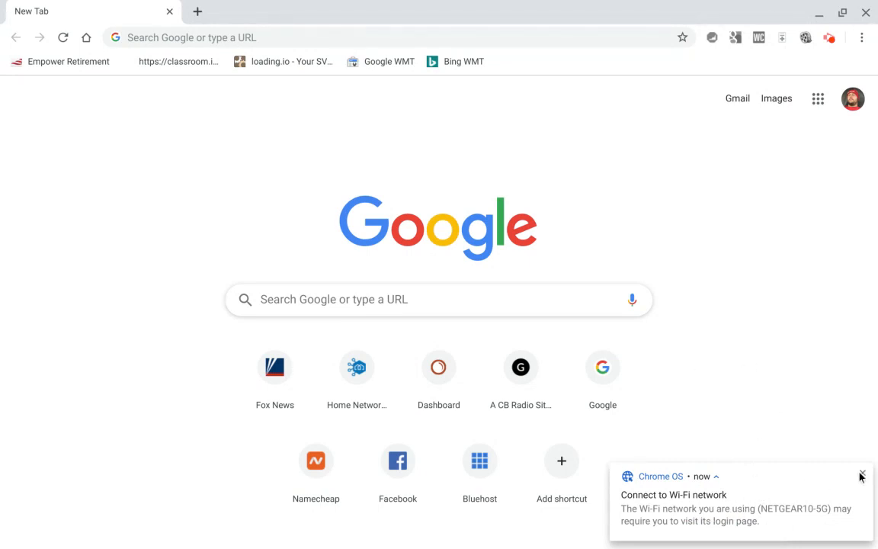
Dismiss the Wi-Fi login notification and ready the address bar for a web address.
{"action": "left_click", "coordinate": [862, 475]}
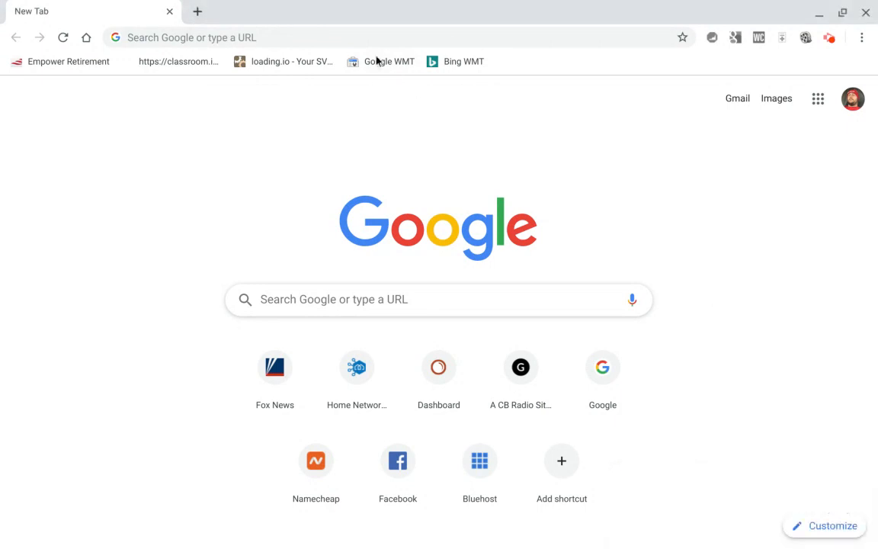
{"action": "left_click", "coordinate": [305, 37]}
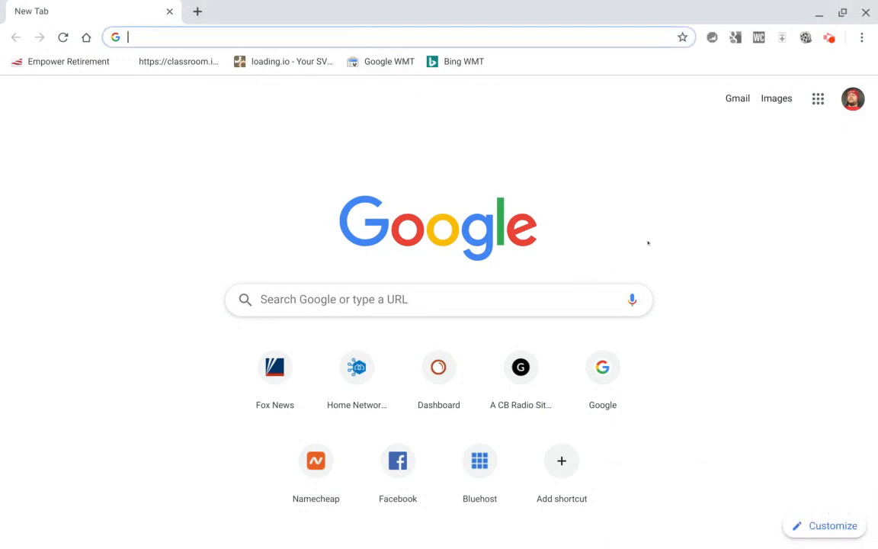
{"action": "mouse_move", "coordinate": [598, 241]}
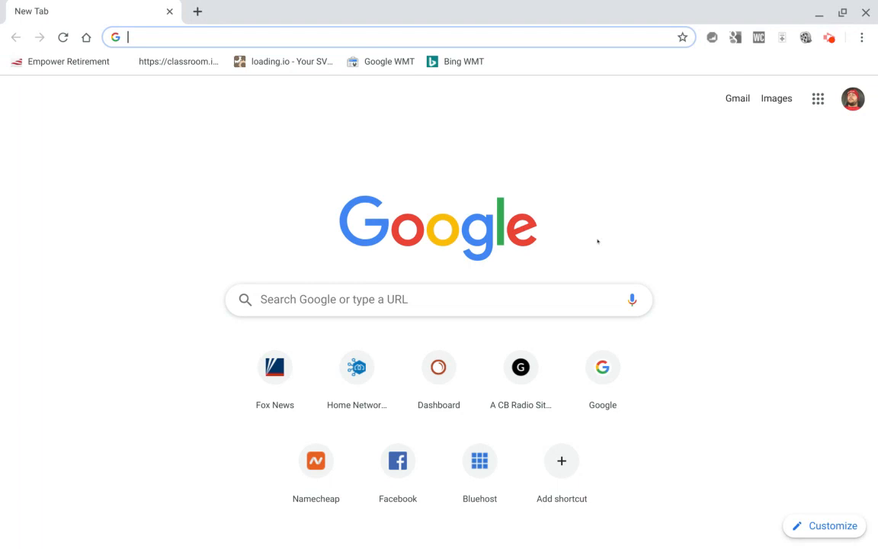
{"action": "mouse_move", "coordinate": [585, 192]}
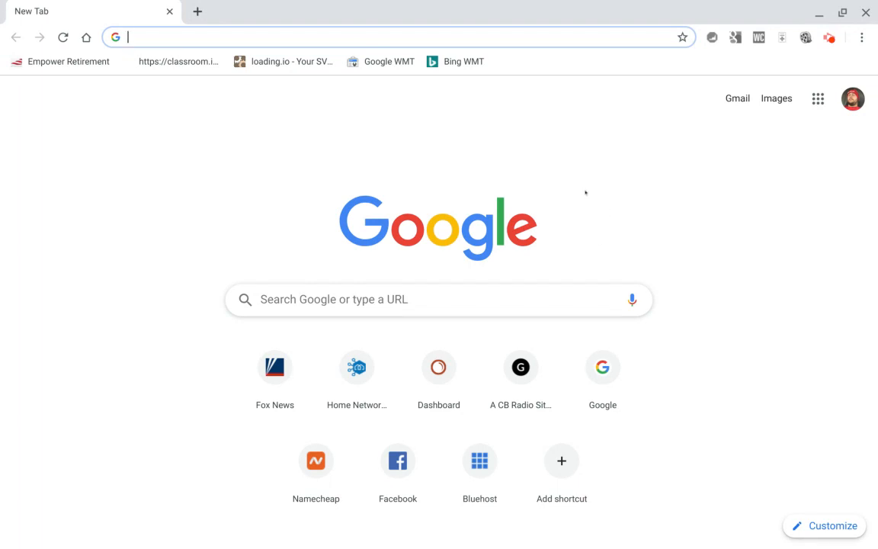
{"action": "mouse_move", "coordinate": [582, 174]}
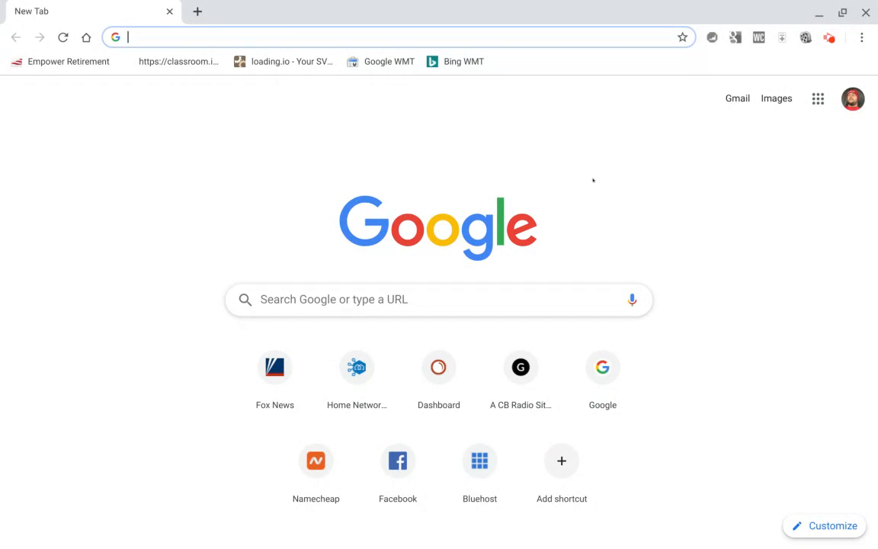
{"action": "mouse_move", "coordinate": [602, 154]}
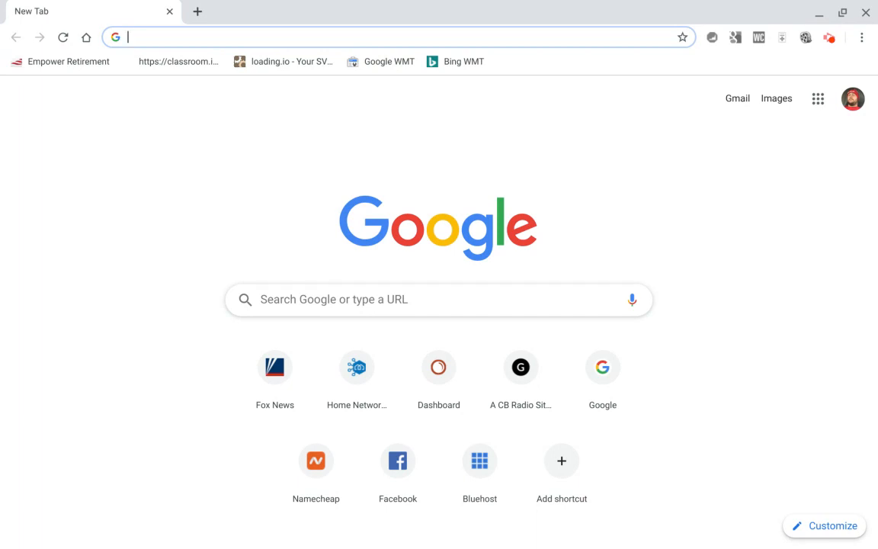
{"action": "mouse_move", "coordinate": [602, 224]}
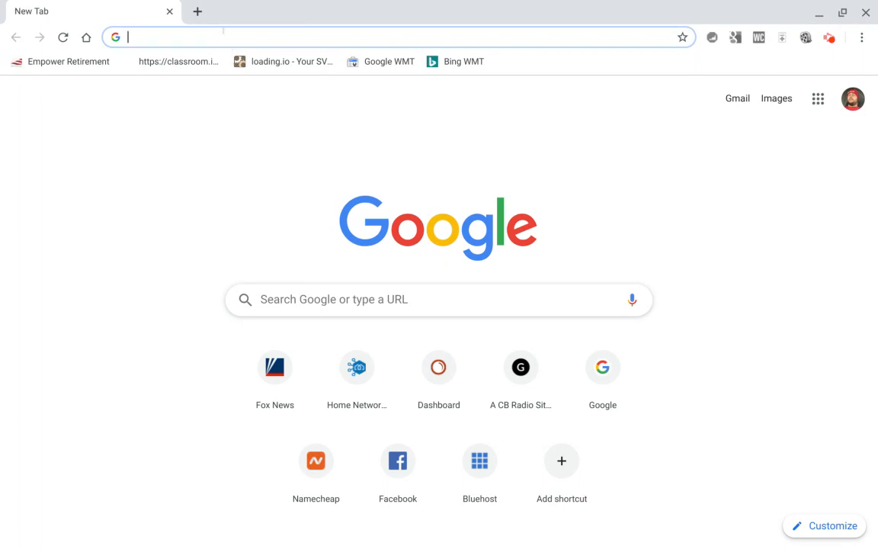
{"action": "mouse_move", "coordinate": [445, 3]}
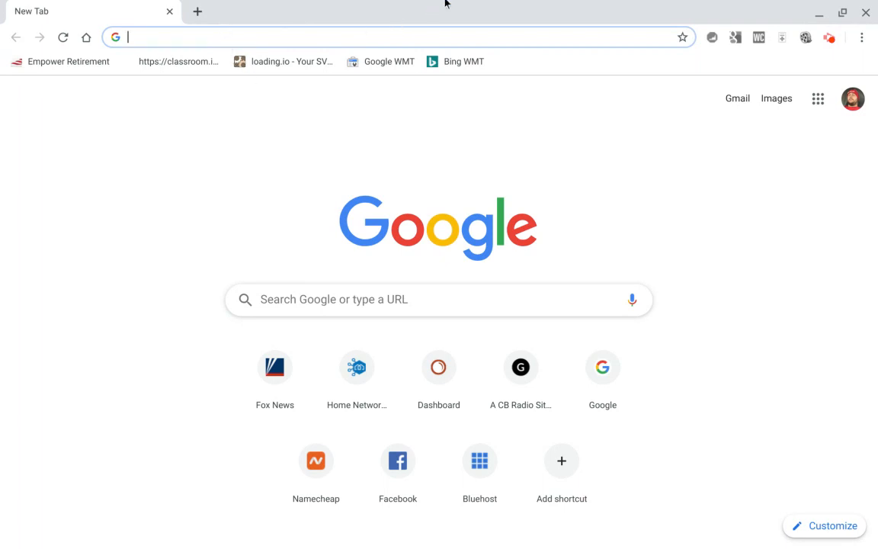
Go to routerlogin.net to load the NETGEAR R6900v2 genie setup page.
{"action": "type", "text": "routerlogin.net"}
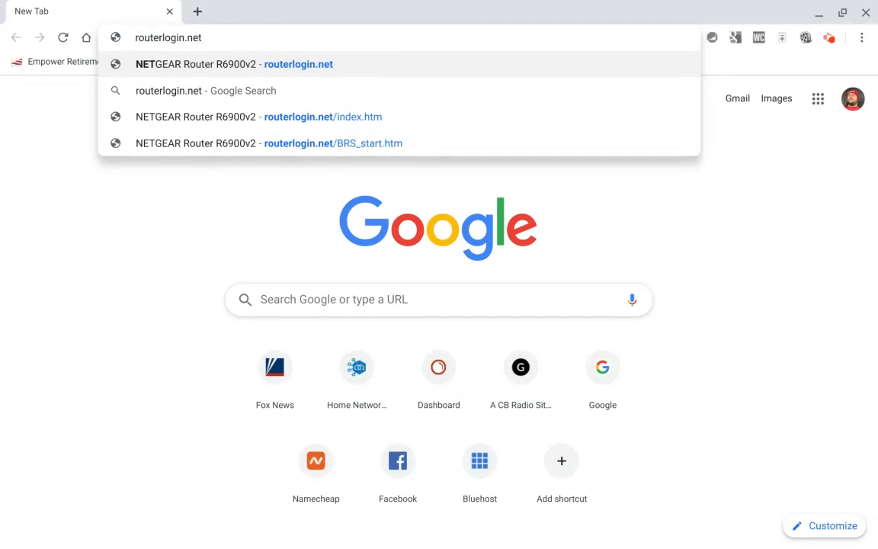
{"action": "left_click", "coordinate": [234, 64]}
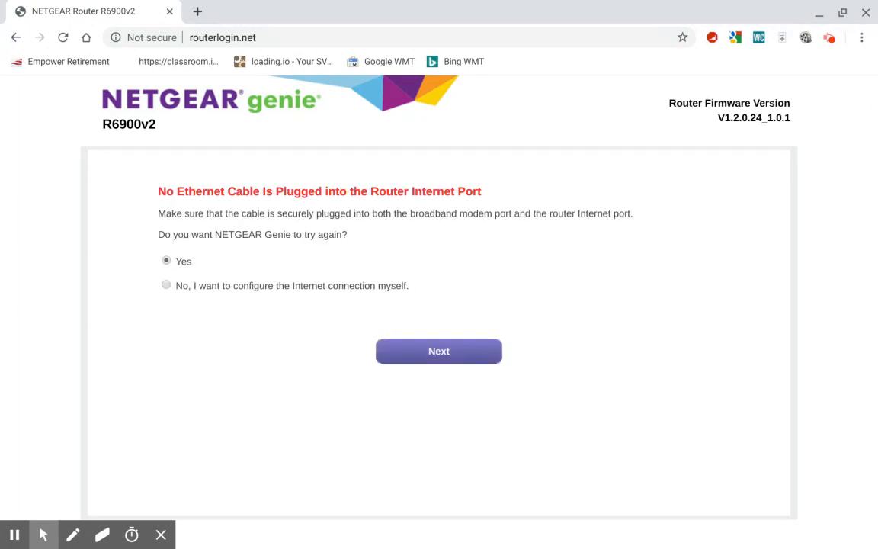
{"action": "mouse_move", "coordinate": [341, 141]}
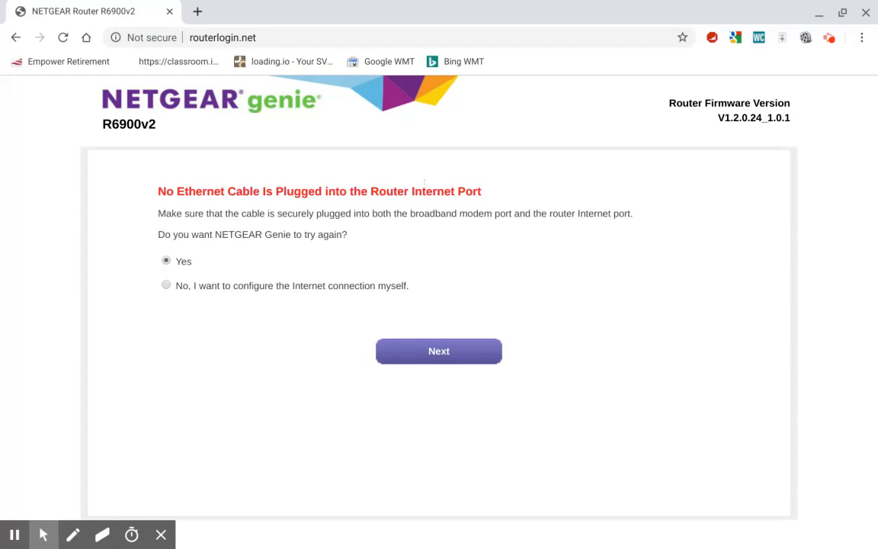
{"action": "mouse_move", "coordinate": [257, 243]}
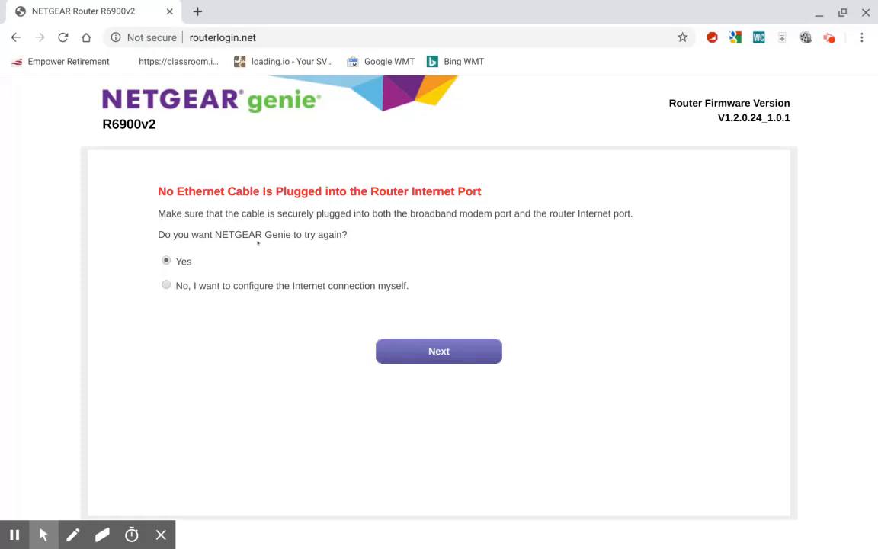
Choose 'No, I want to configure the Internet connection myself' and confirm past the missing-cable warning.
{"action": "left_click", "coordinate": [166, 285]}
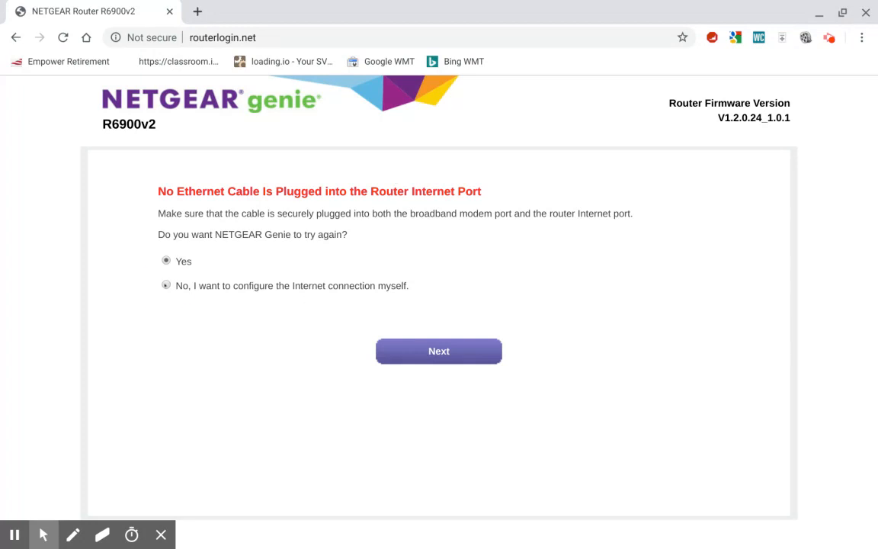
{"action": "left_click", "coordinate": [164, 285]}
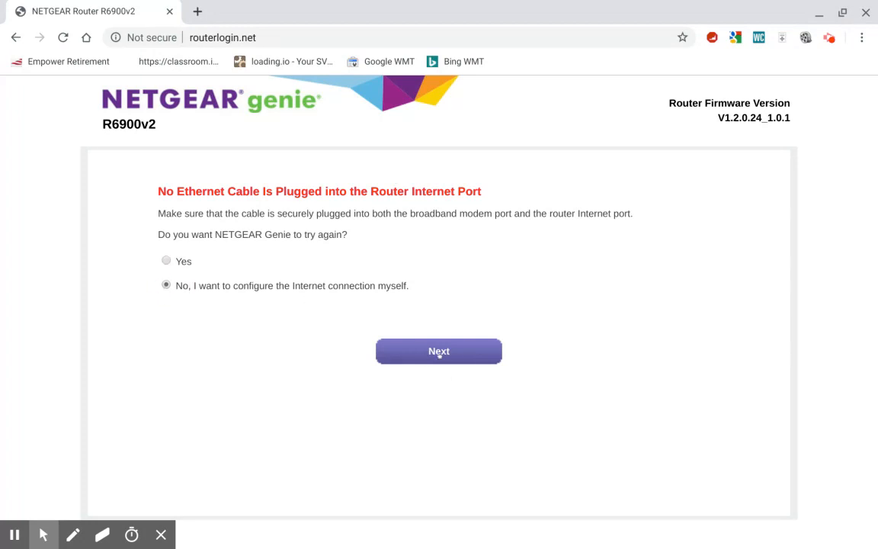
{"action": "left_click", "coordinate": [439, 350]}
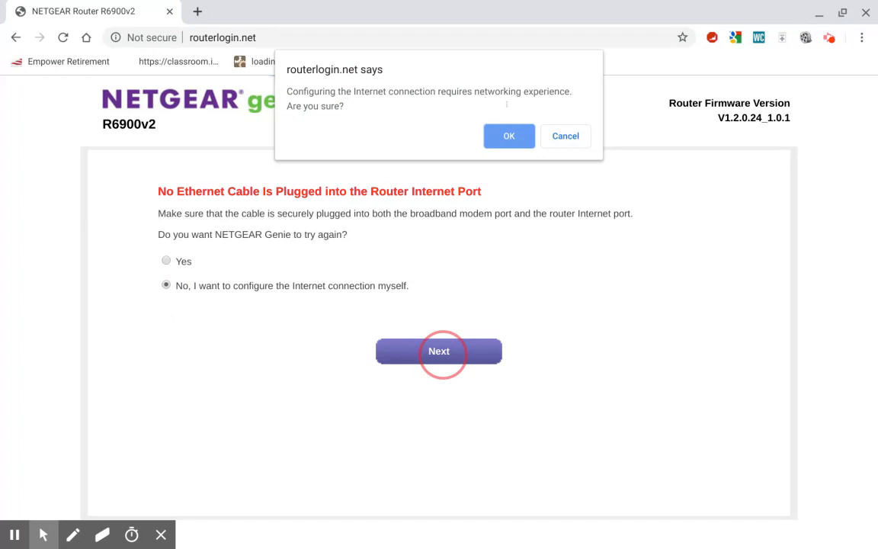
{"action": "left_click", "coordinate": [508, 136]}
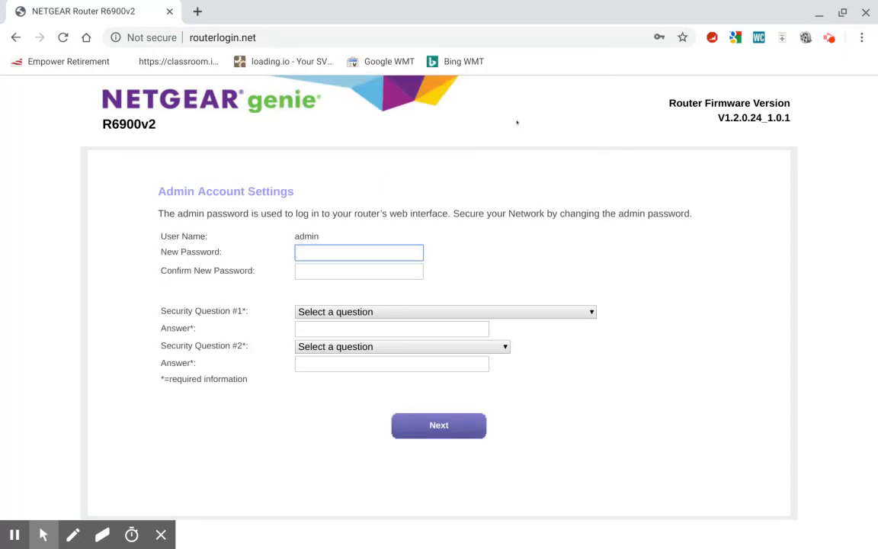
Enter and confirm the new admin password.
{"action": "left_click", "coordinate": [358, 252]}
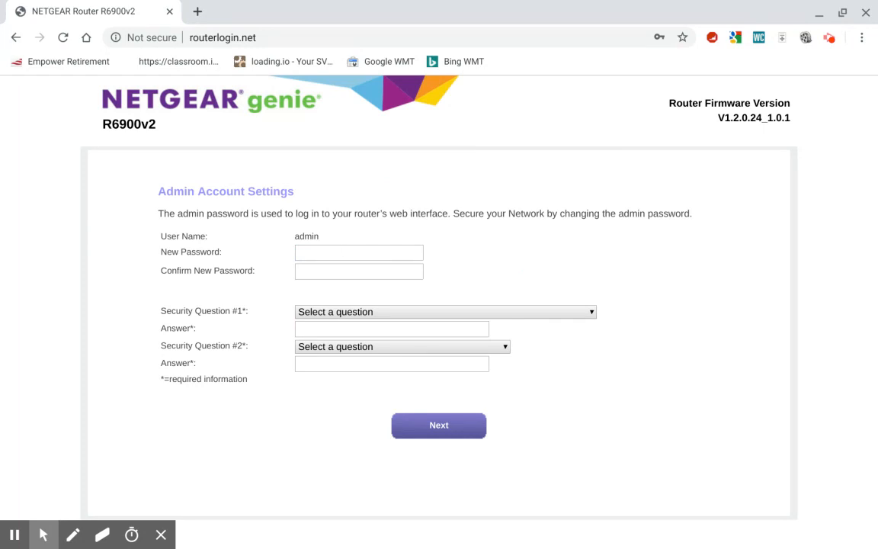
{"action": "mouse_move", "coordinate": [506, 244]}
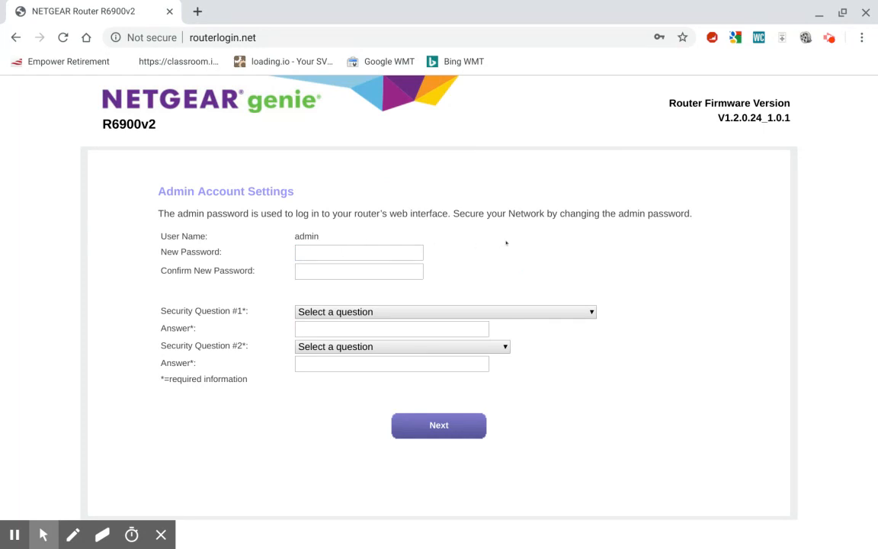
{"action": "left_click", "coordinate": [358, 252]}
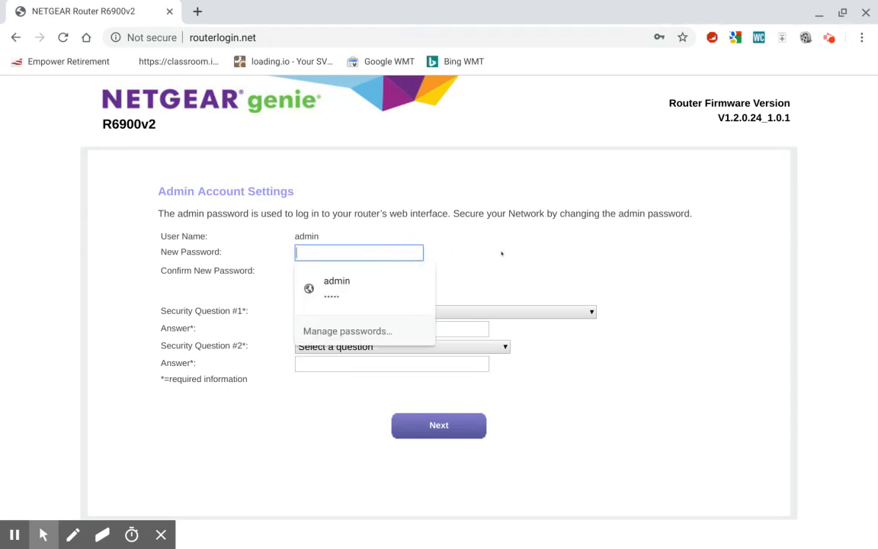
{"action": "type", "text": "••••"}
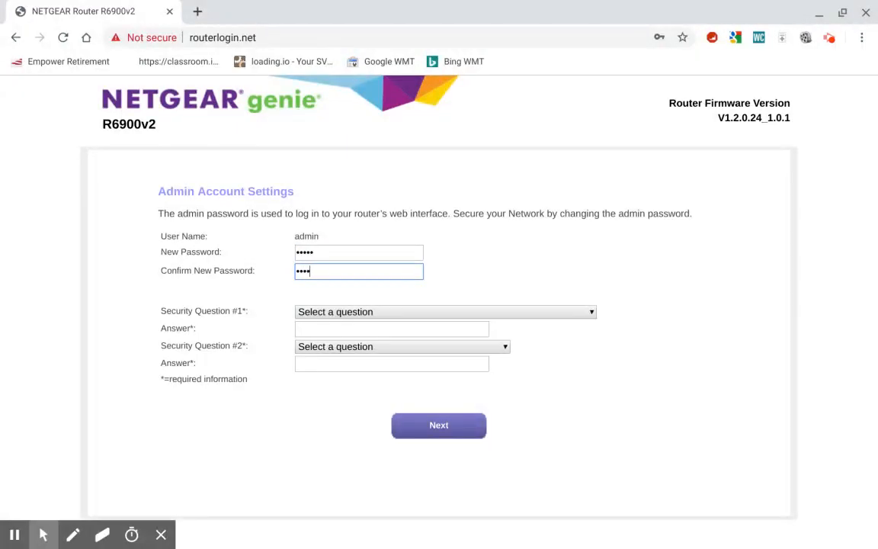
{"action": "type", "text": "•"}
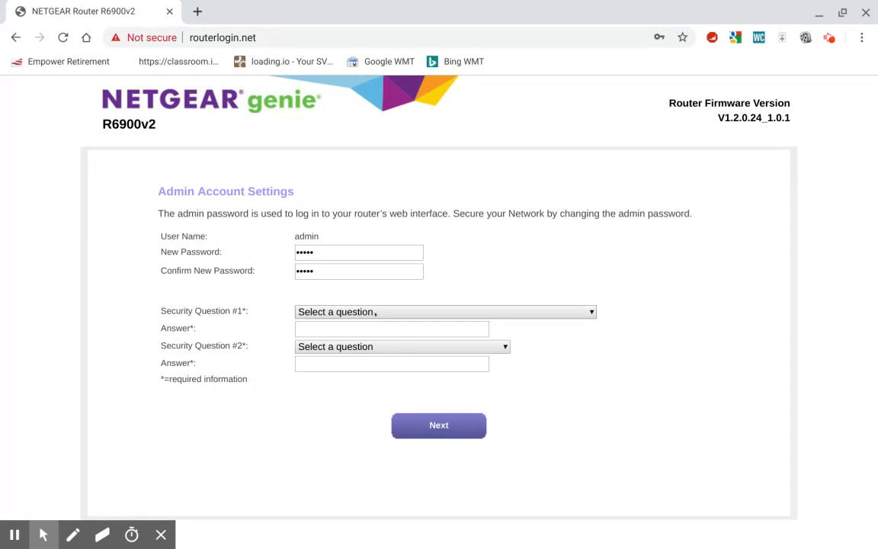
{"action": "left_click", "coordinate": [445, 311]}
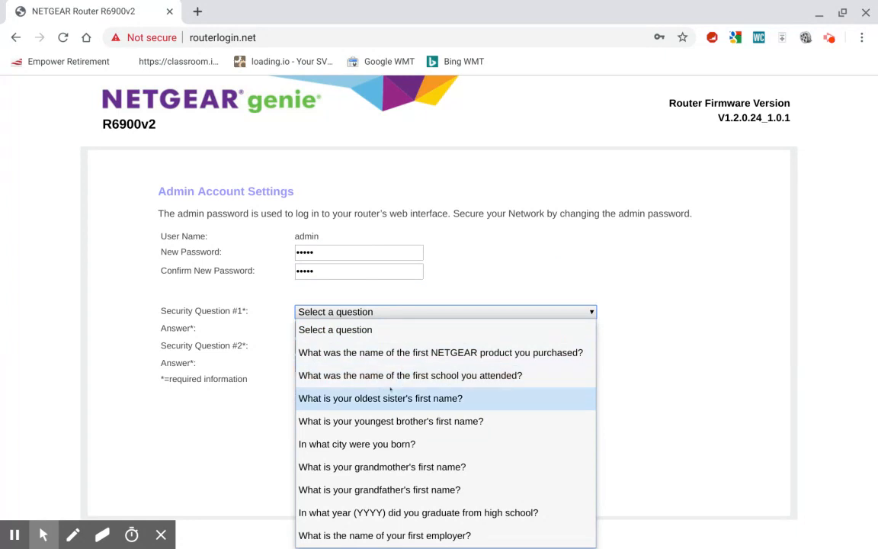
{"action": "left_click", "coordinate": [379, 398]}
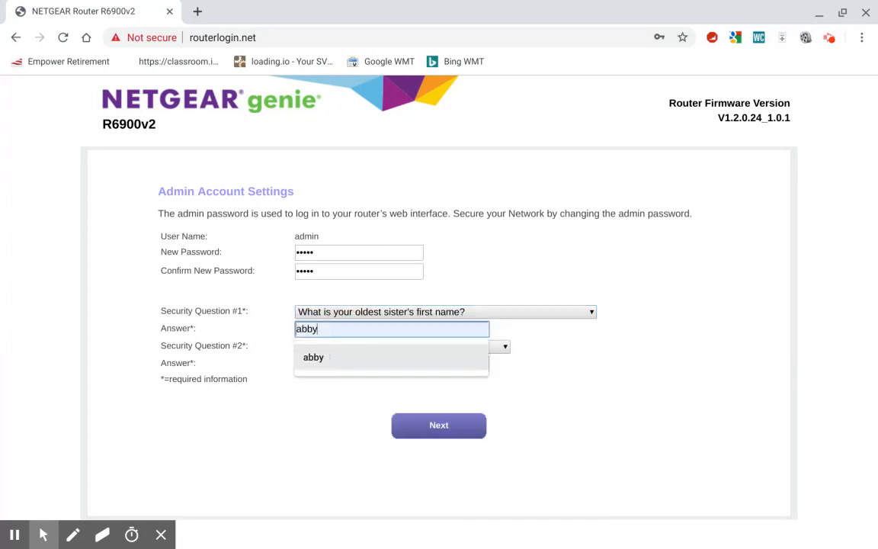
{"action": "left_click", "coordinate": [402, 346]}
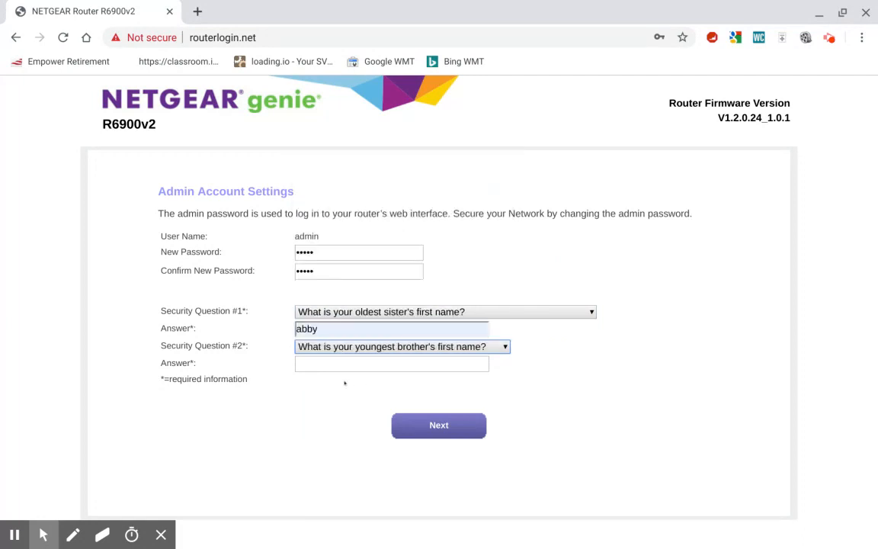
{"action": "left_click", "coordinate": [390, 363]}
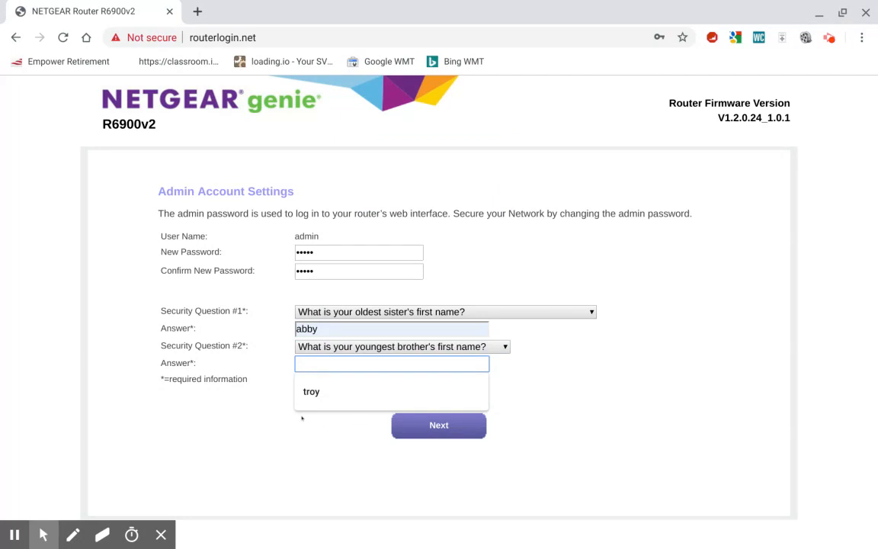
{"action": "left_click", "coordinate": [311, 390]}
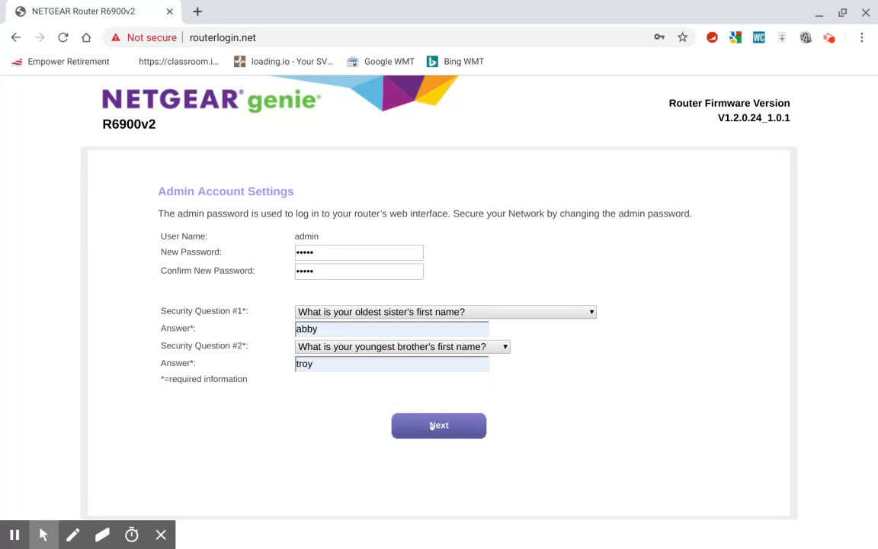
{"action": "left_click", "coordinate": [439, 423]}
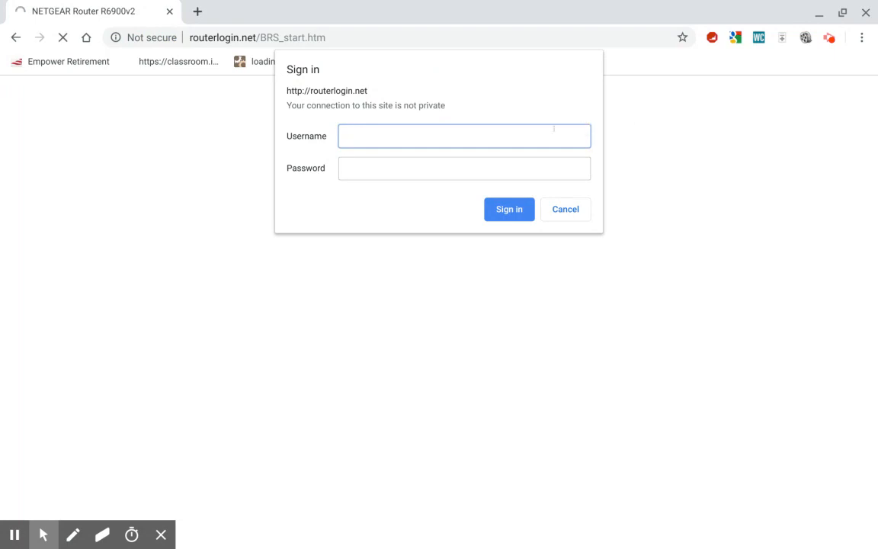
{"action": "mouse_move", "coordinate": [557, 99]}
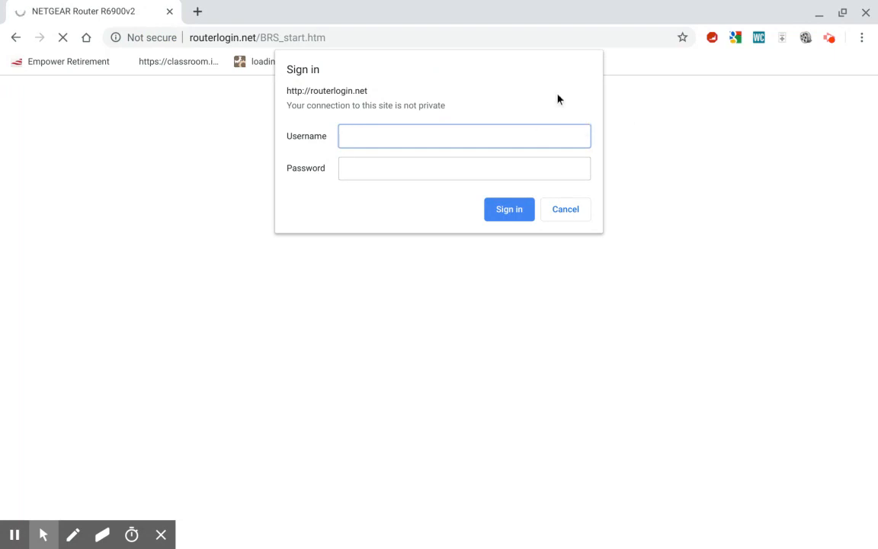
Sign in to the router as admin with the password, reaching the Basic Home dashboard.
{"action": "type", "text": "admin"}
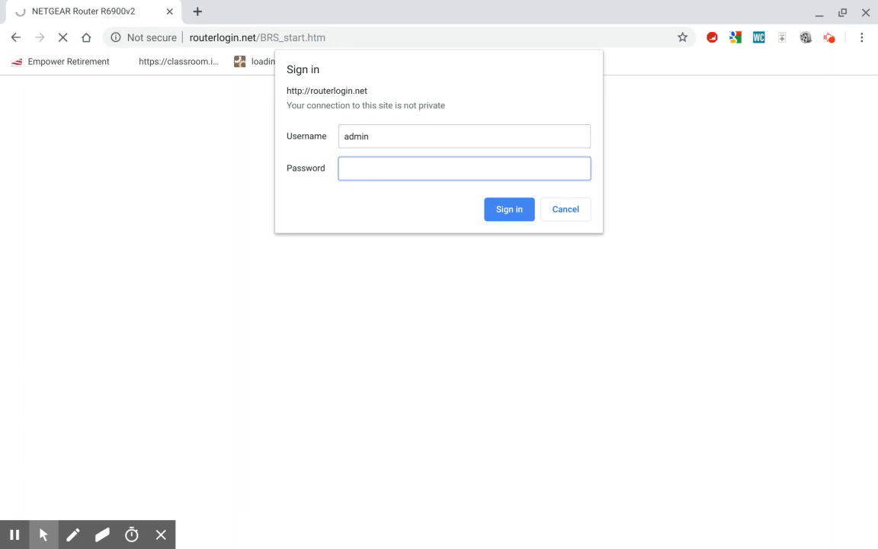
{"action": "type", "text": "password"}
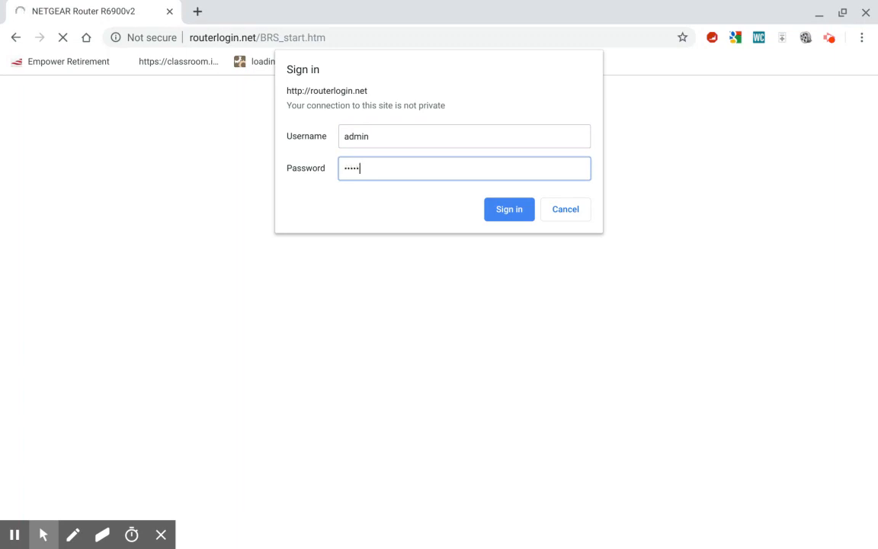
{"action": "left_click", "coordinate": [509, 209]}
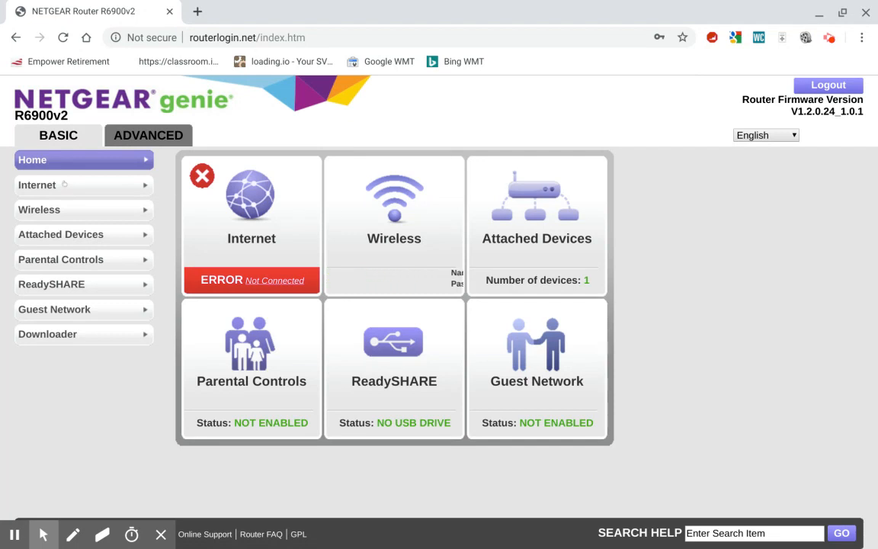
{"action": "left_click", "coordinate": [37, 185]}
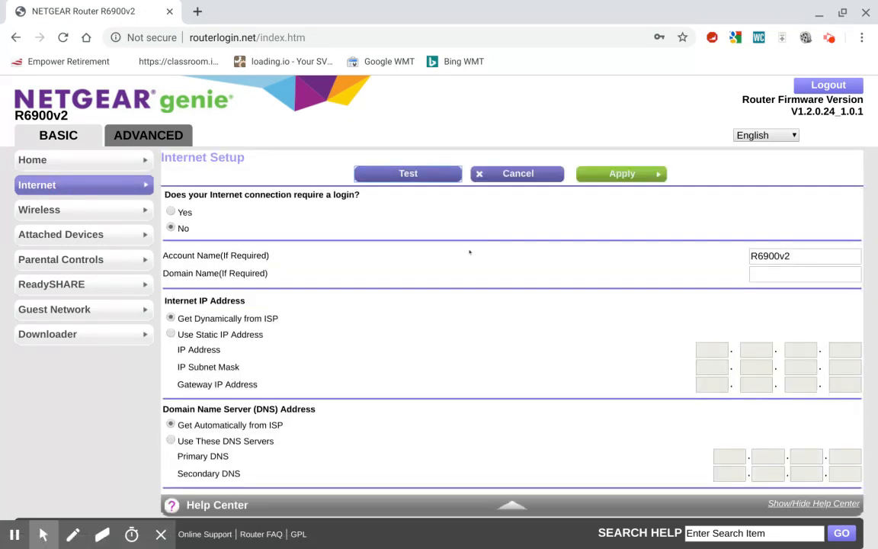
{"action": "scroll", "scroll_direction": "down", "scroll_amount": 3}
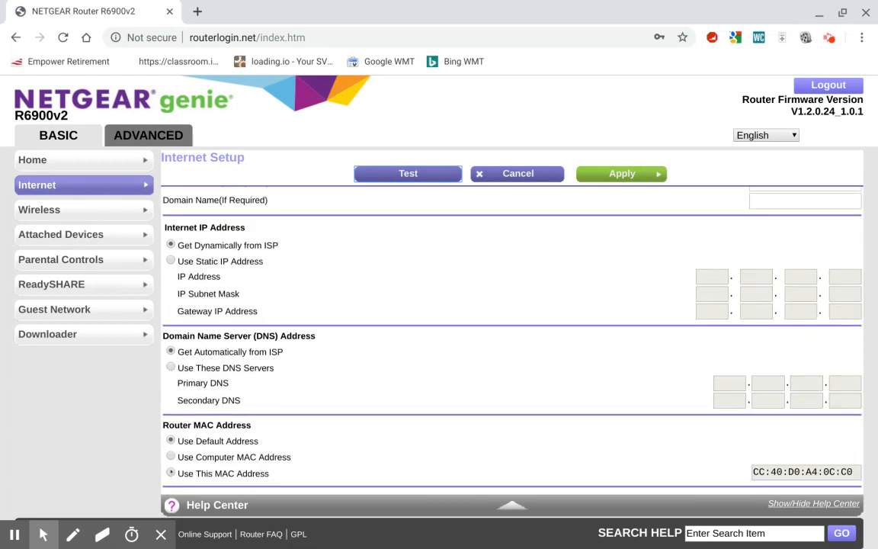
{"action": "left_click", "coordinate": [171, 472]}
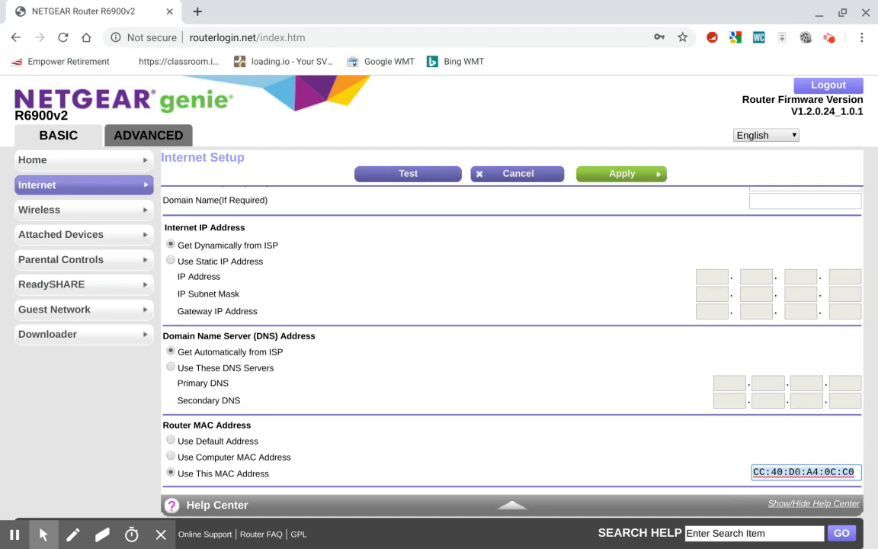
{"action": "mouse_move", "coordinate": [507, 335]}
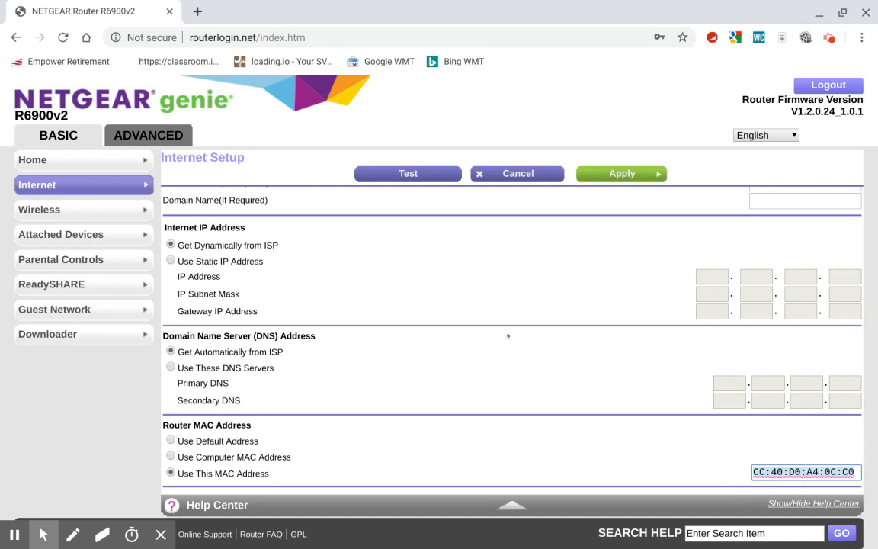
{"action": "mouse_move", "coordinate": [539, 313]}
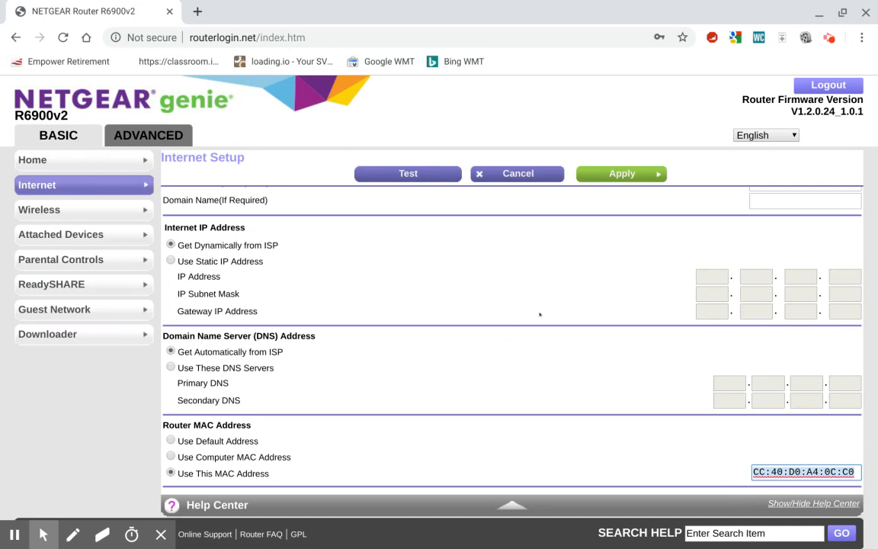
{"action": "mouse_move", "coordinate": [493, 545]}
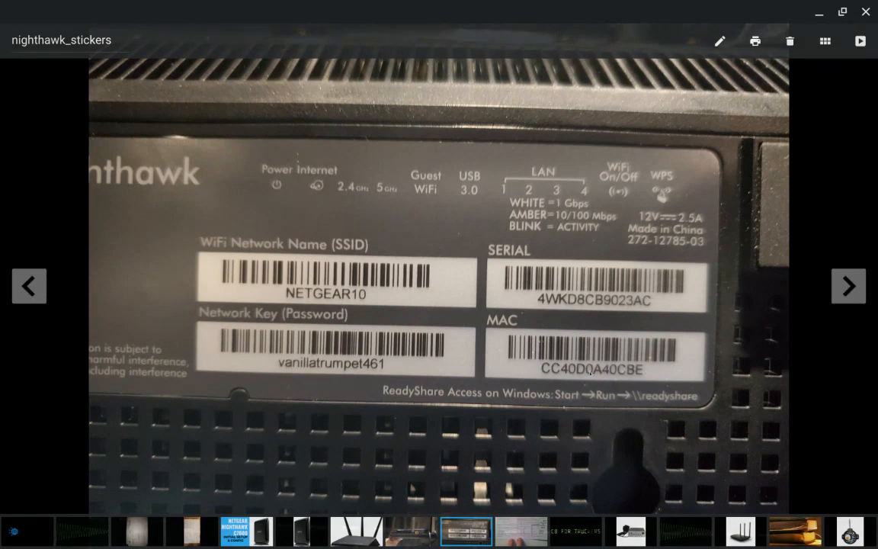
{"action": "mouse_move", "coordinate": [838, 57]}
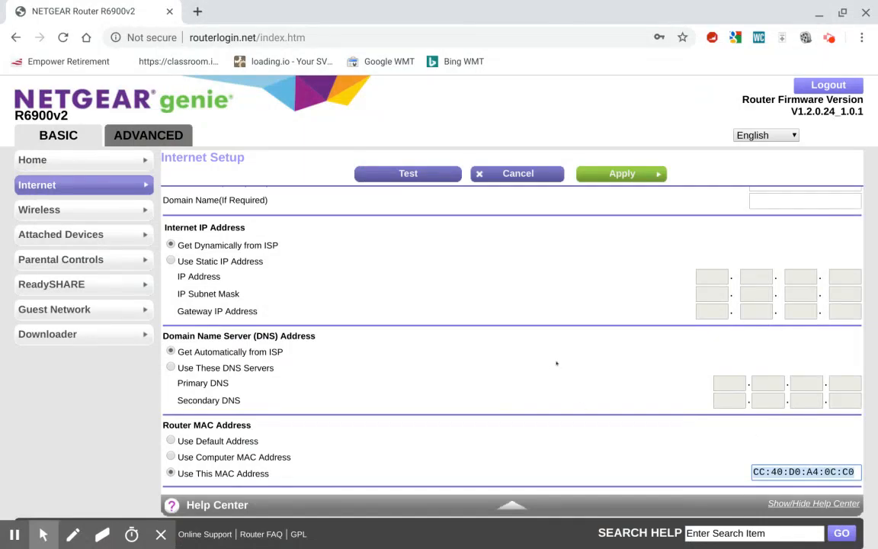
{"action": "mouse_move", "coordinate": [411, 394]}
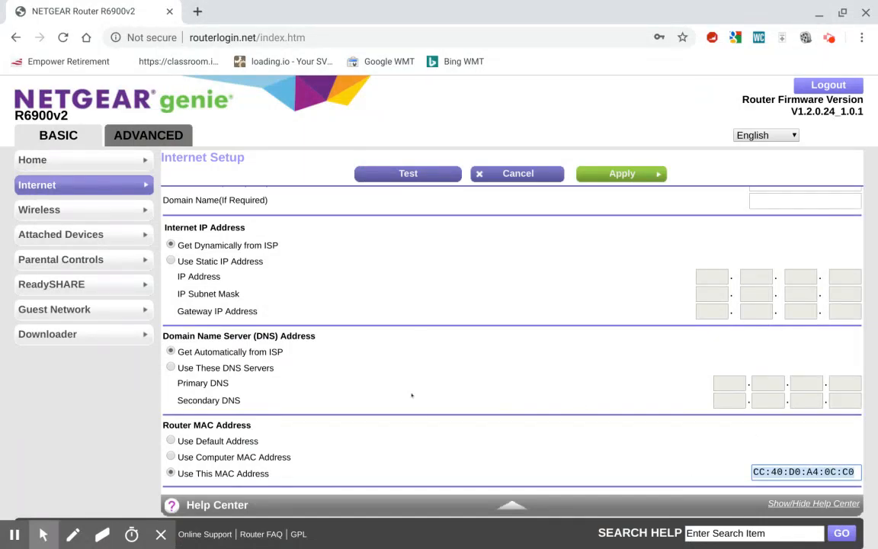
{"action": "mouse_move", "coordinate": [509, 257]}
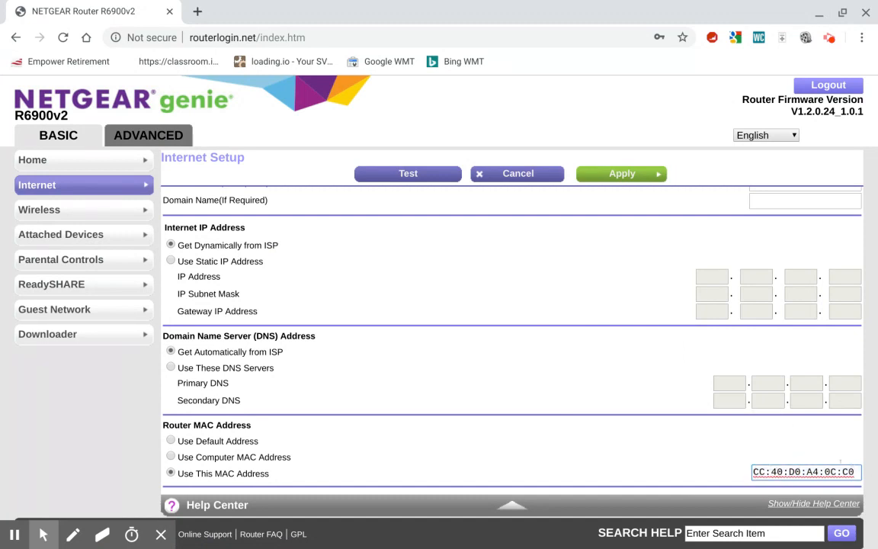
{"action": "left_click", "coordinate": [805, 470]}
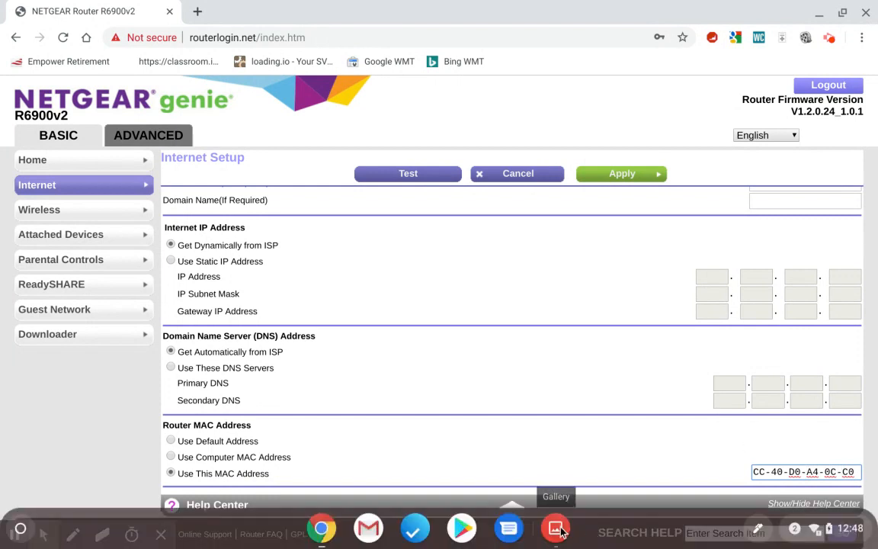
{"action": "left_click", "coordinate": [555, 527]}
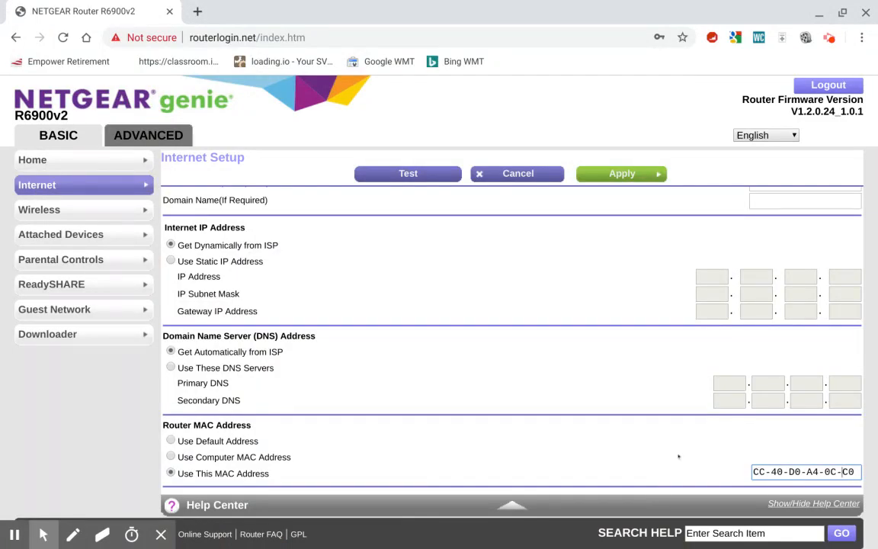
{"action": "mouse_move", "coordinate": [562, 238]}
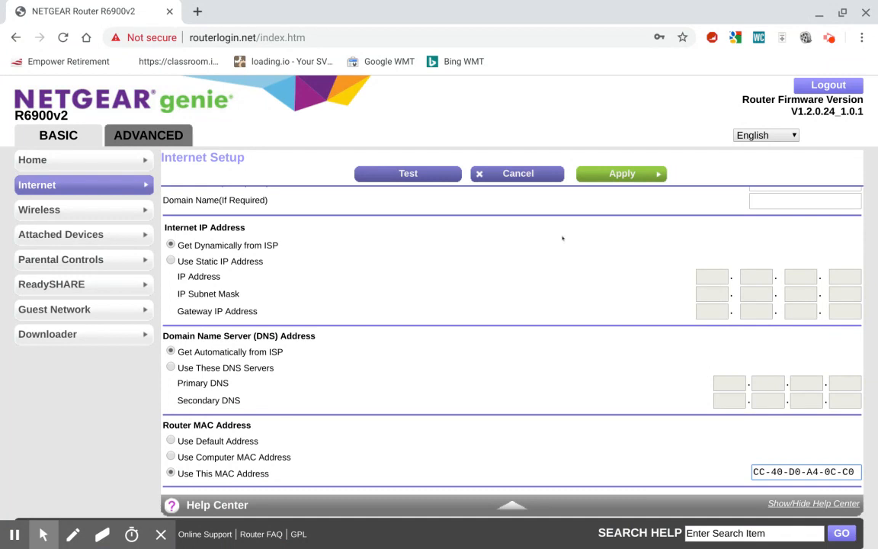
{"action": "mouse_move", "coordinate": [591, 338]}
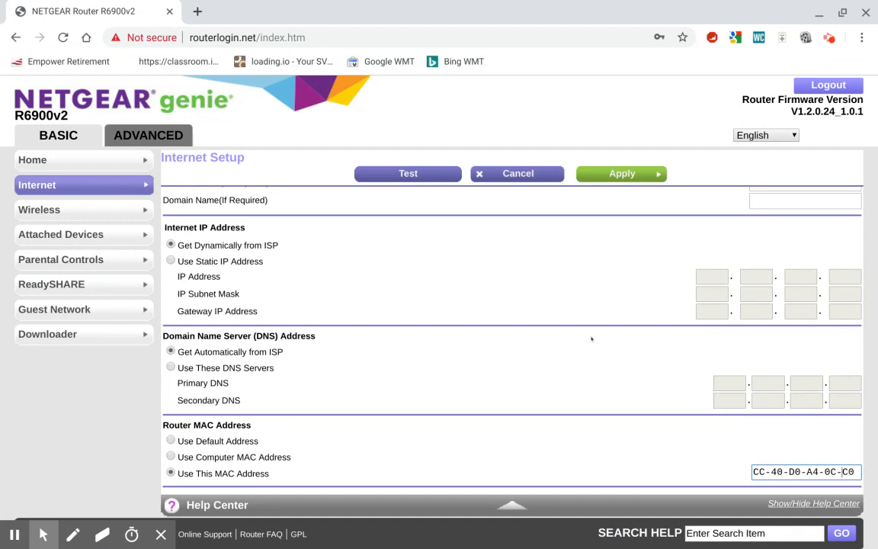
{"action": "mouse_move", "coordinate": [601, 312]}
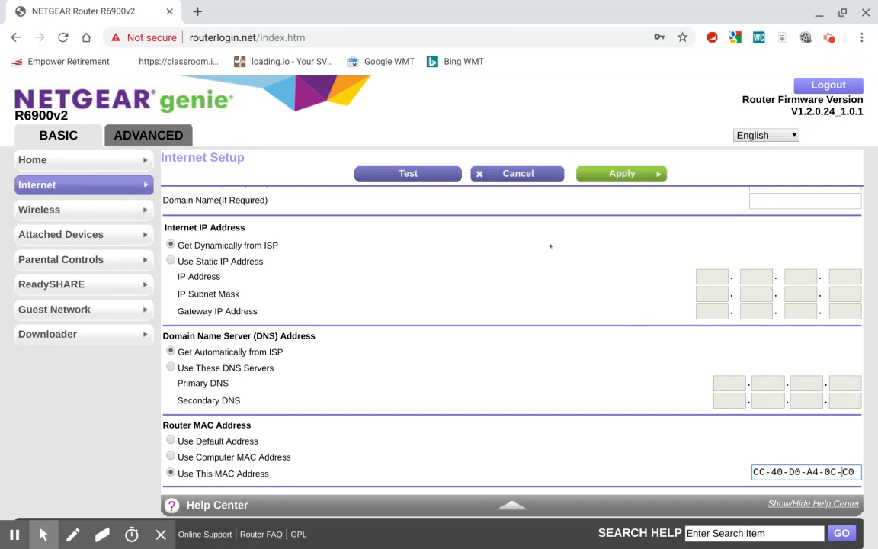
{"action": "mouse_move", "coordinate": [465, 223]}
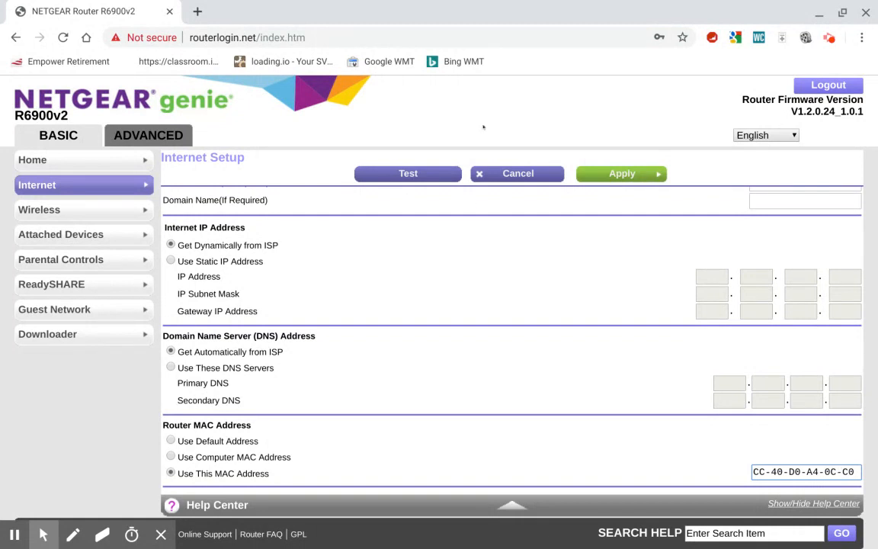
{"action": "left_click", "coordinate": [805, 471]}
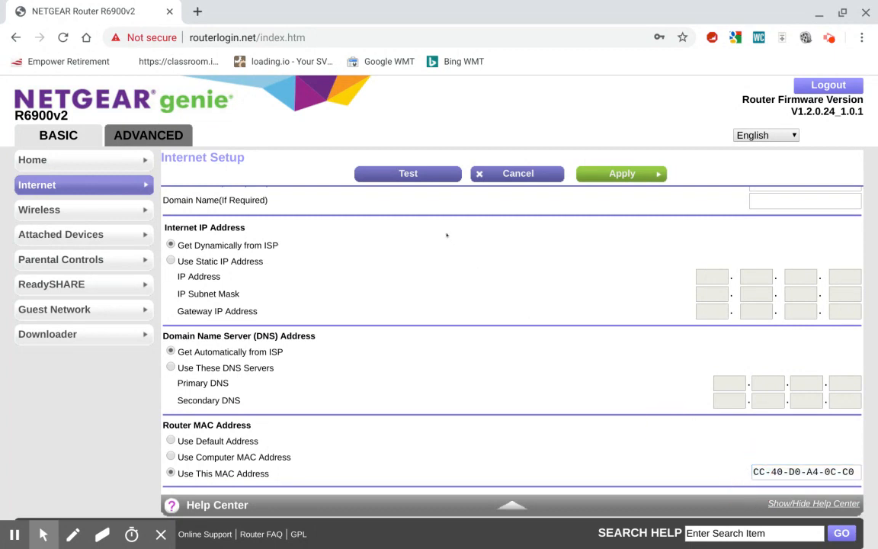
{"action": "mouse_move", "coordinate": [464, 228]}
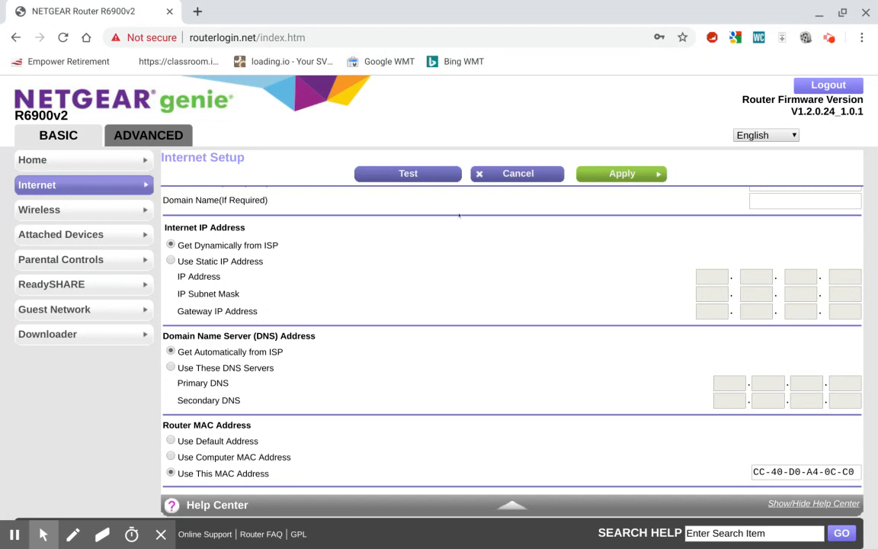
{"action": "mouse_move", "coordinate": [461, 232]}
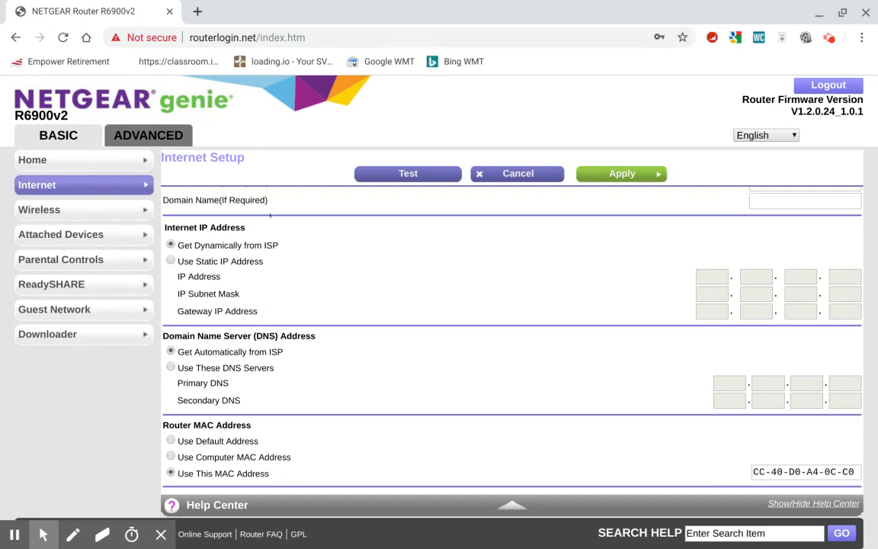
{"action": "mouse_move", "coordinate": [497, 206]}
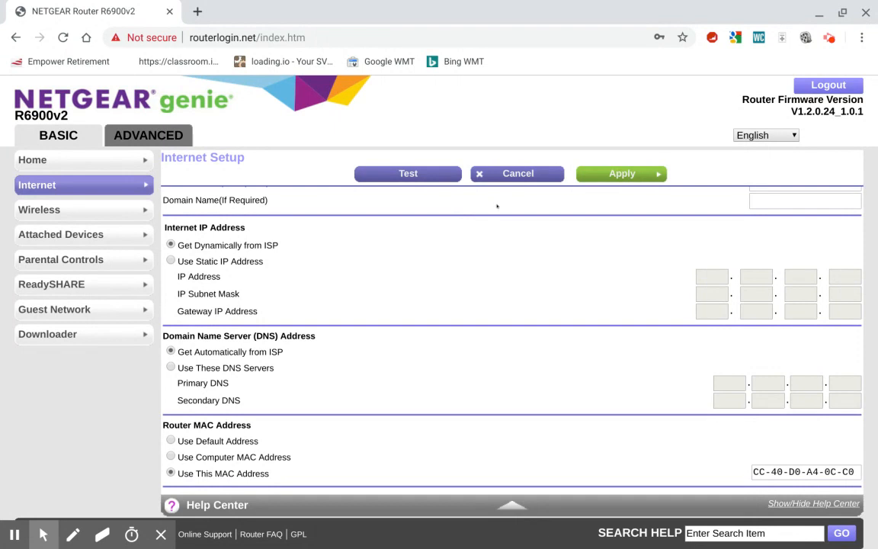
{"action": "left_click", "coordinate": [40, 209]}
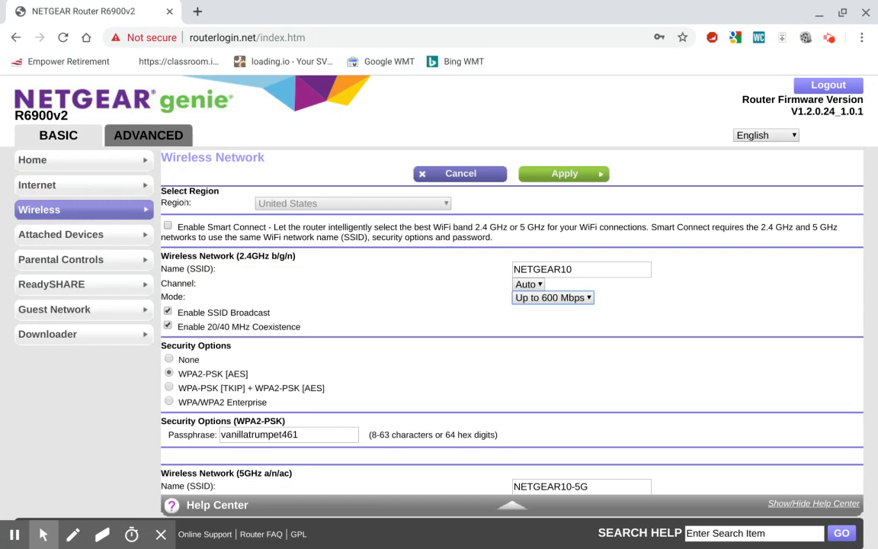
{"action": "mouse_move", "coordinate": [285, 280]}
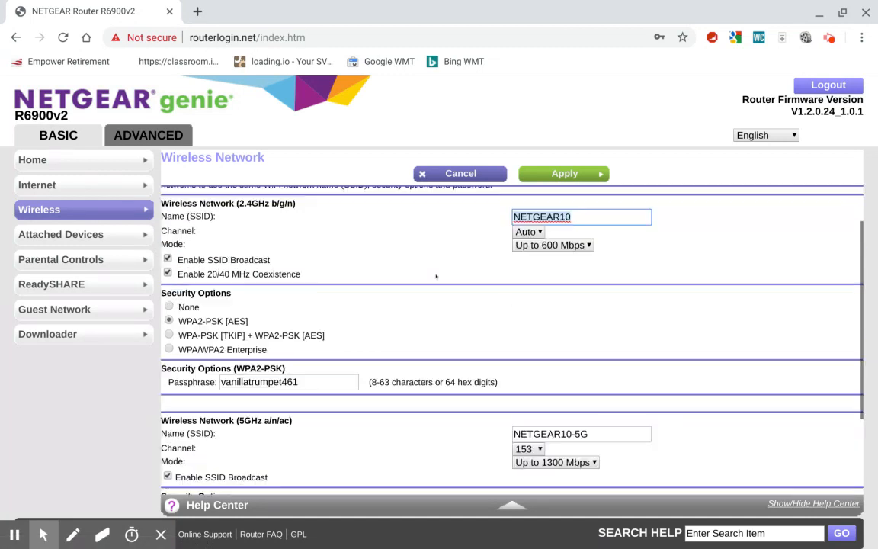
{"action": "left_click", "coordinate": [288, 381]}
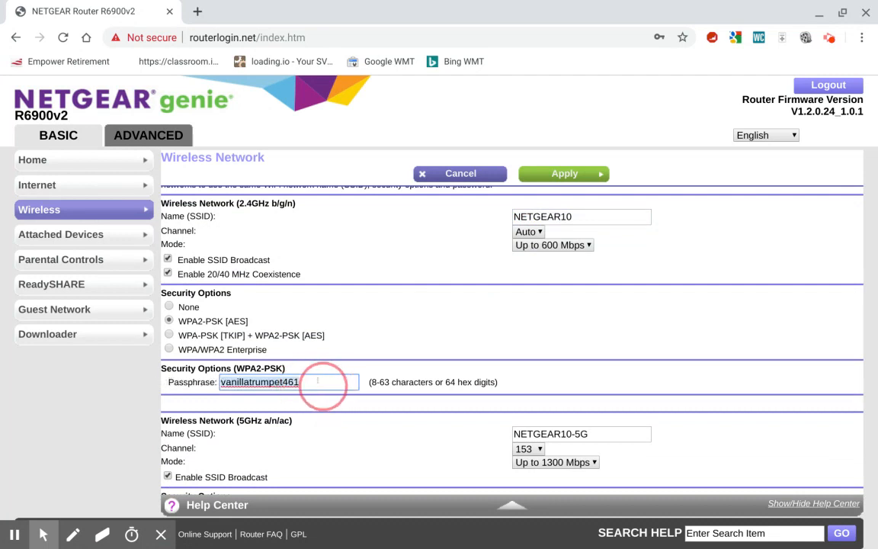
{"action": "scroll", "scroll_direction": "down", "scroll_amount": 3}
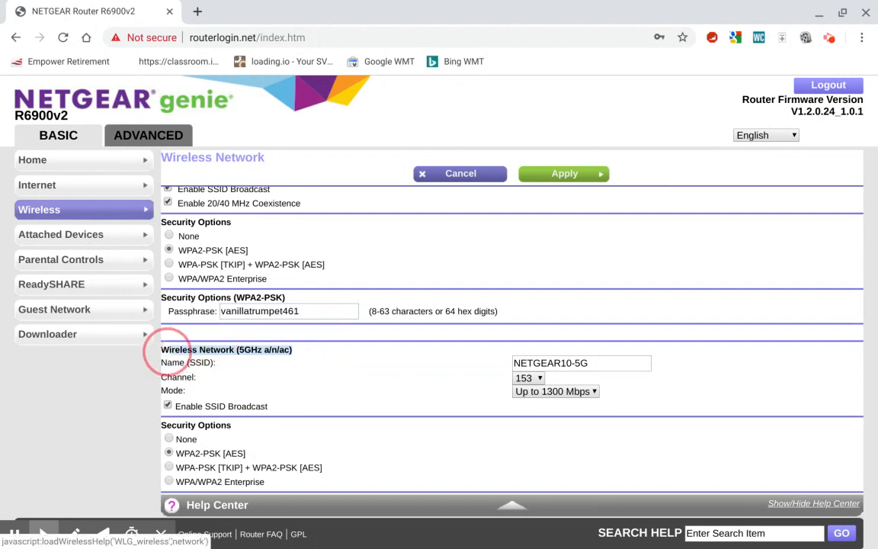
{"action": "mouse_move", "coordinate": [483, 357]}
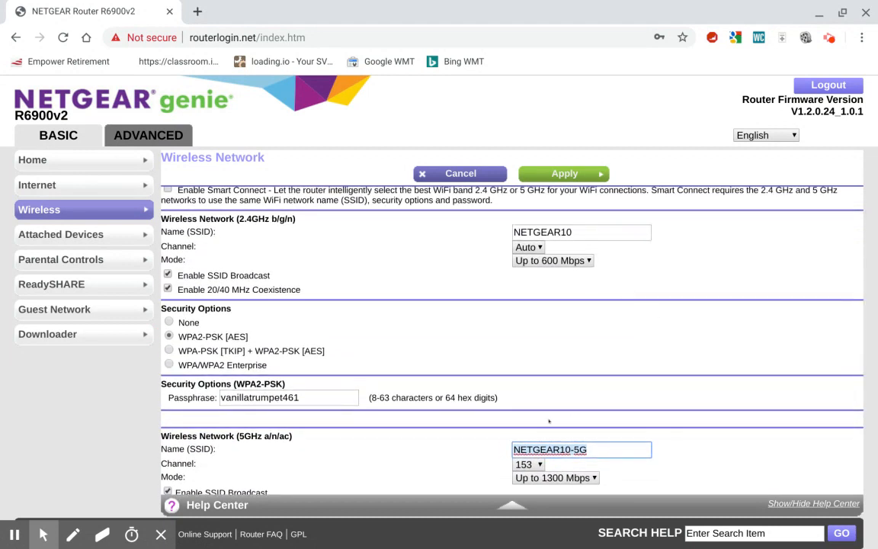
{"action": "mouse_move", "coordinate": [576, 424]}
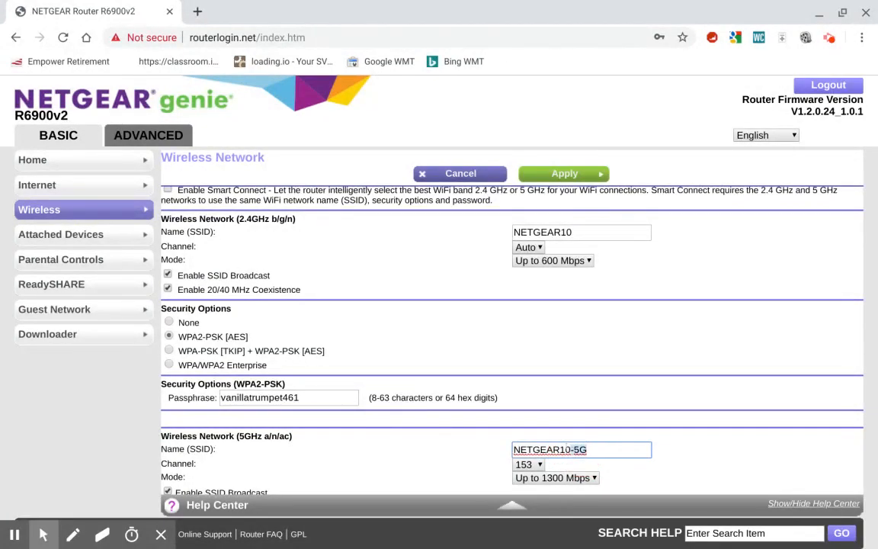
{"action": "scroll", "scroll_direction": "down", "scroll_amount": 3}
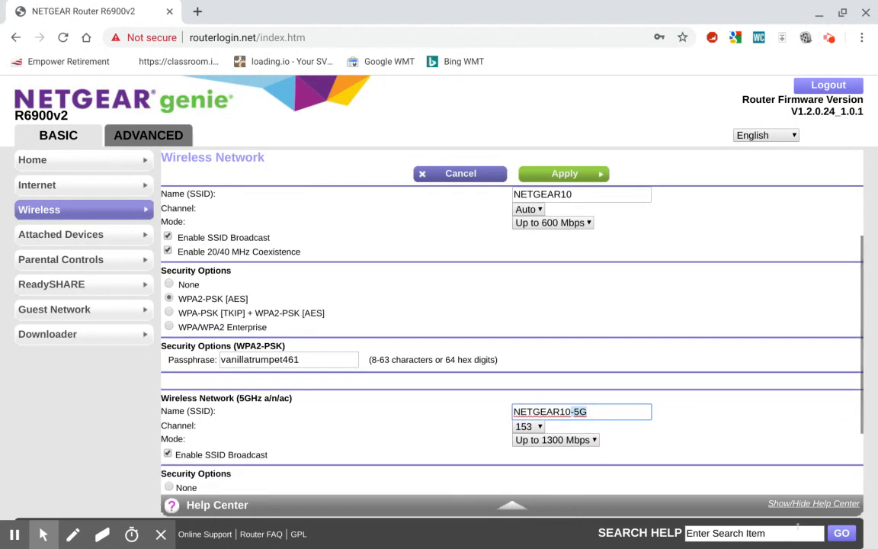
{"action": "left_click", "coordinate": [830, 532]}
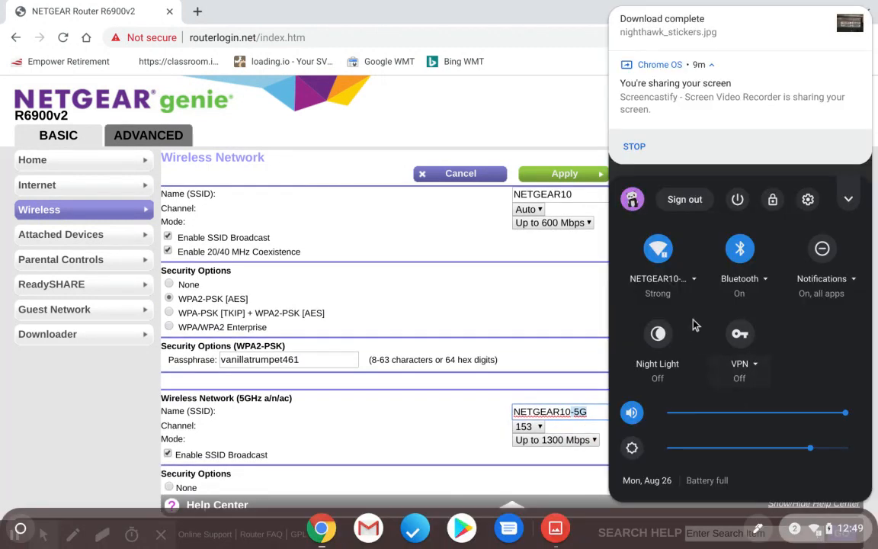
{"action": "left_click", "coordinate": [658, 246]}
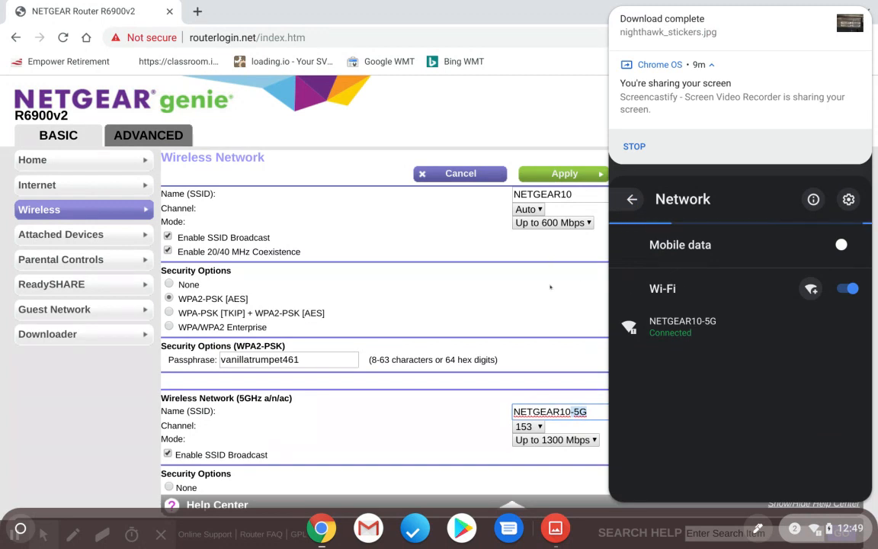
{"action": "mouse_move", "coordinate": [547, 312]}
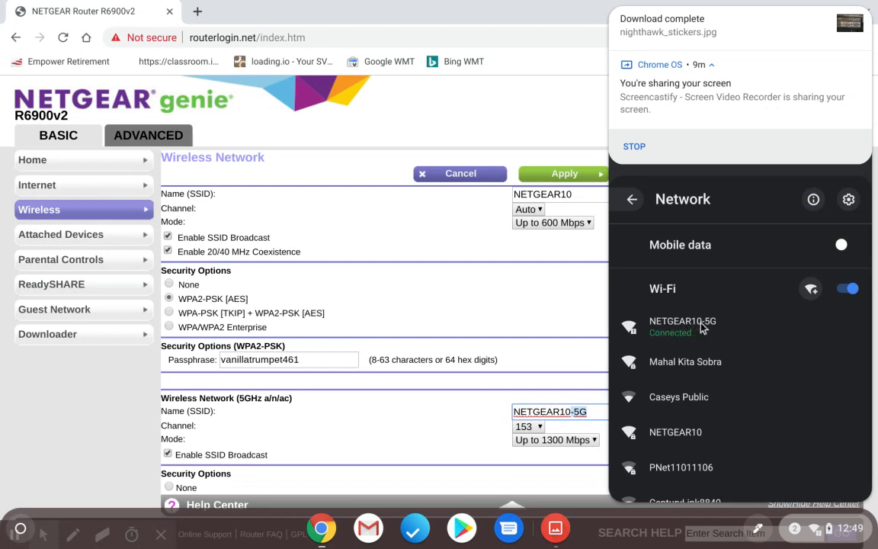
{"action": "mouse_move", "coordinate": [665, 442]}
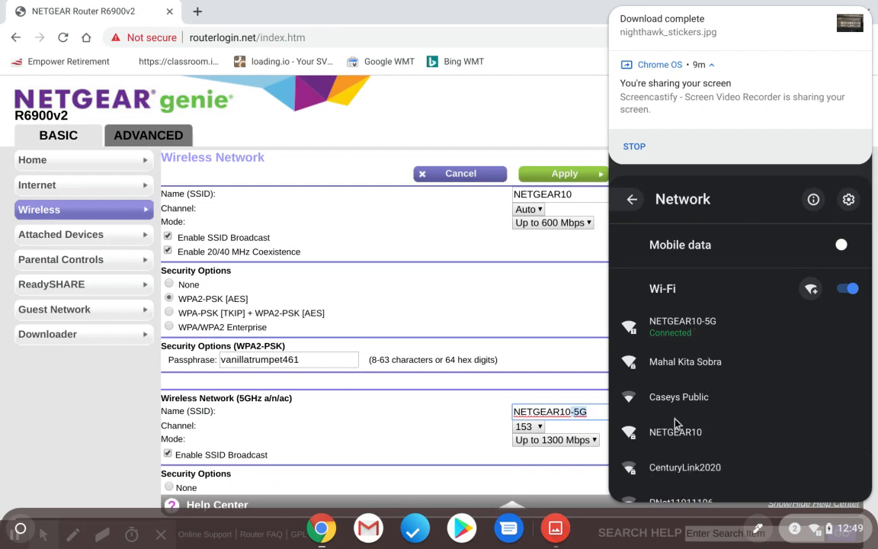
{"action": "mouse_move", "coordinate": [693, 439]}
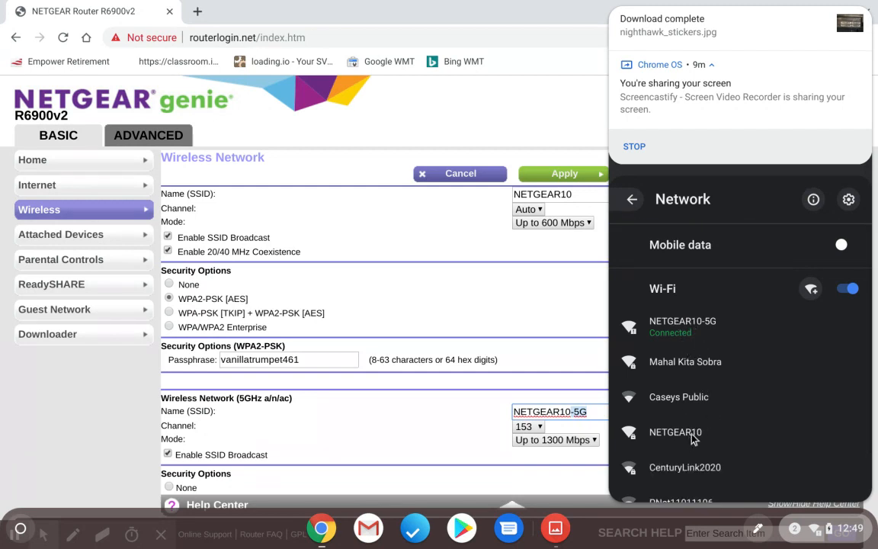
{"action": "mouse_move", "coordinate": [714, 344]}
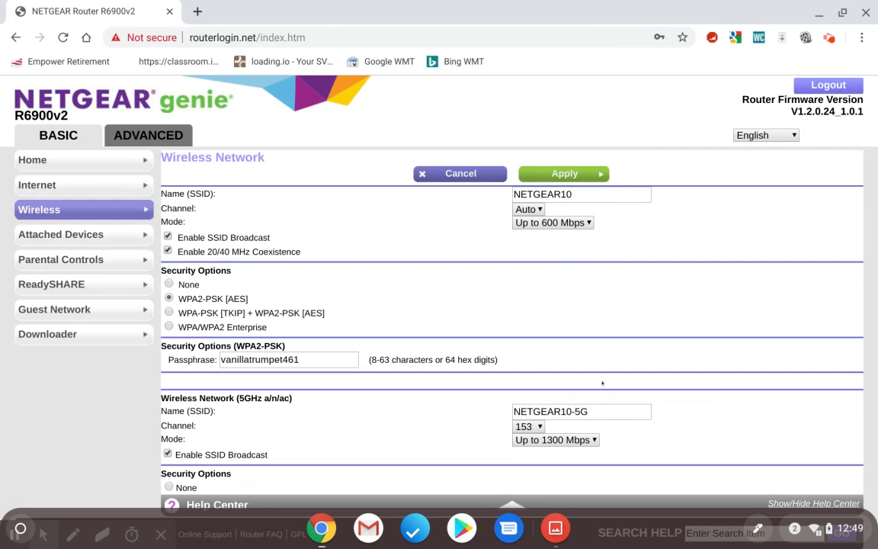
{"action": "scroll", "scroll_direction": "down", "scroll_amount": 3}
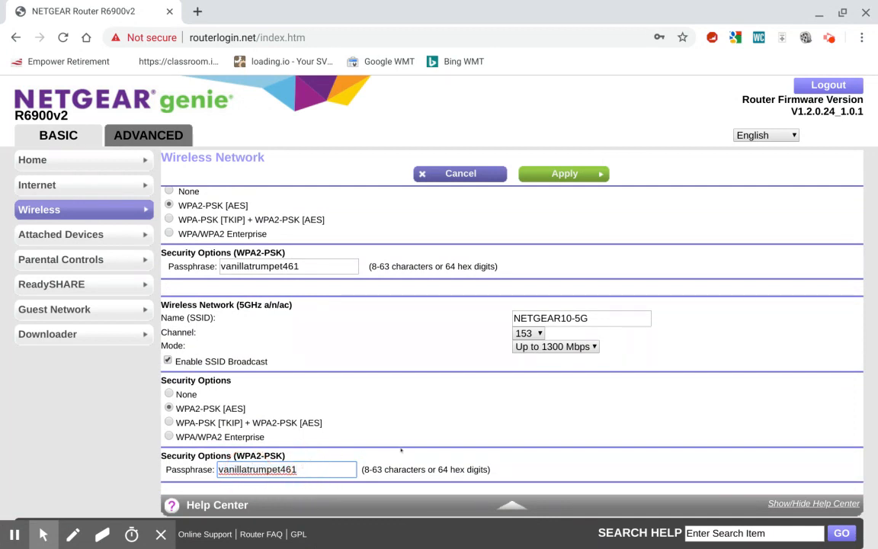
{"action": "scroll", "scroll_direction": "up", "scroll_amount": 3}
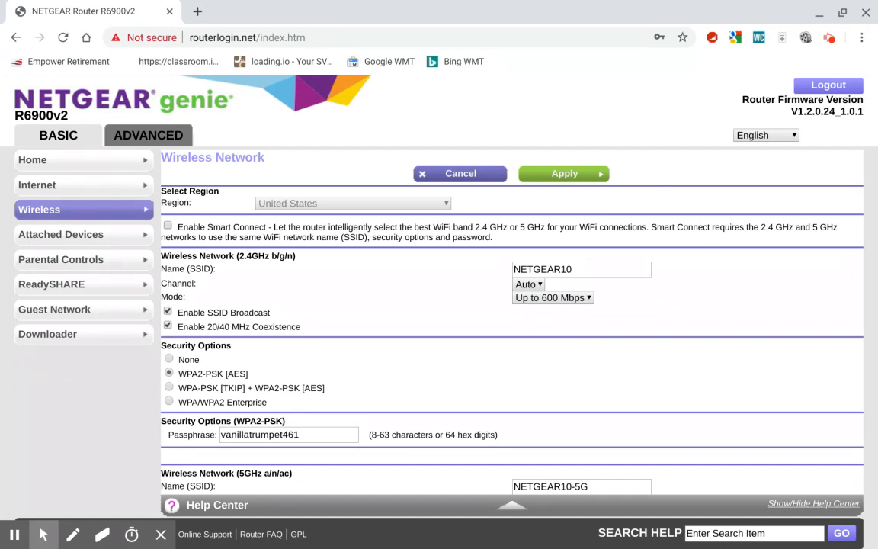
{"action": "mouse_move", "coordinate": [594, 67]}
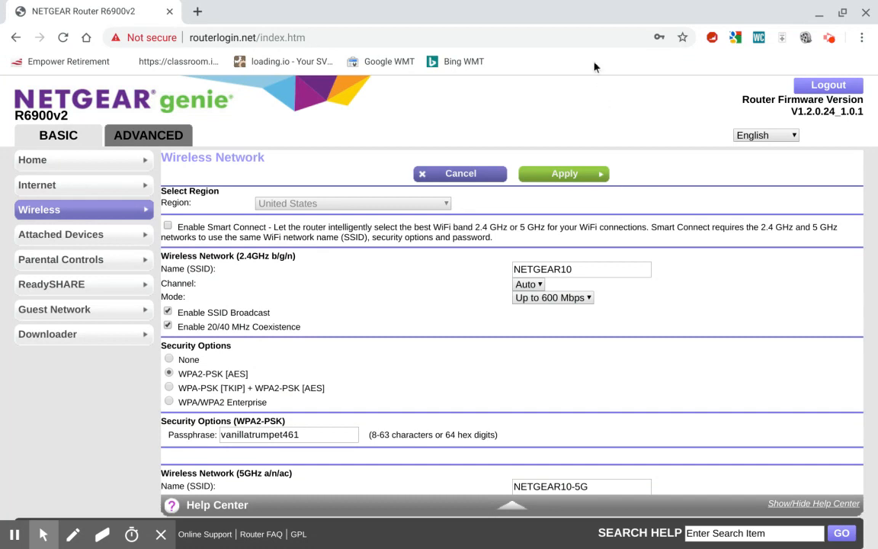
{"action": "mouse_move", "coordinate": [582, 9]}
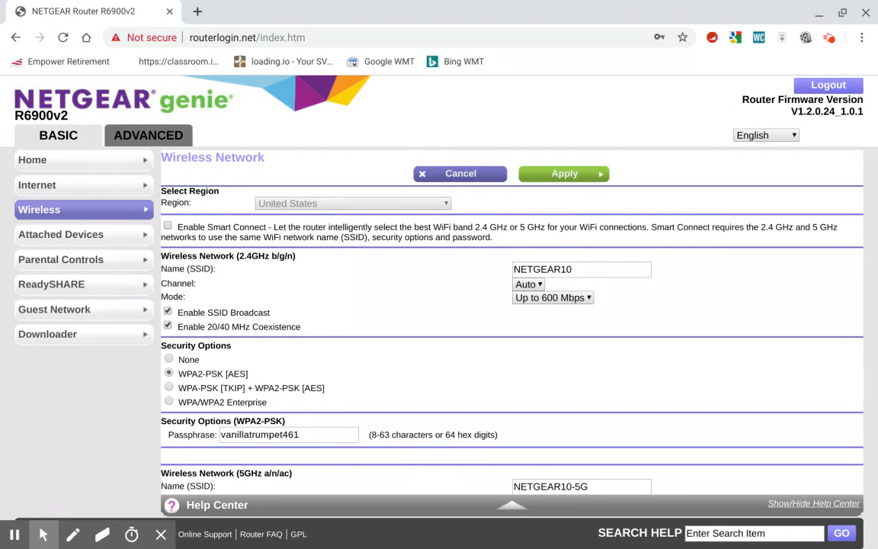
{"action": "mouse_move", "coordinate": [594, 4]}
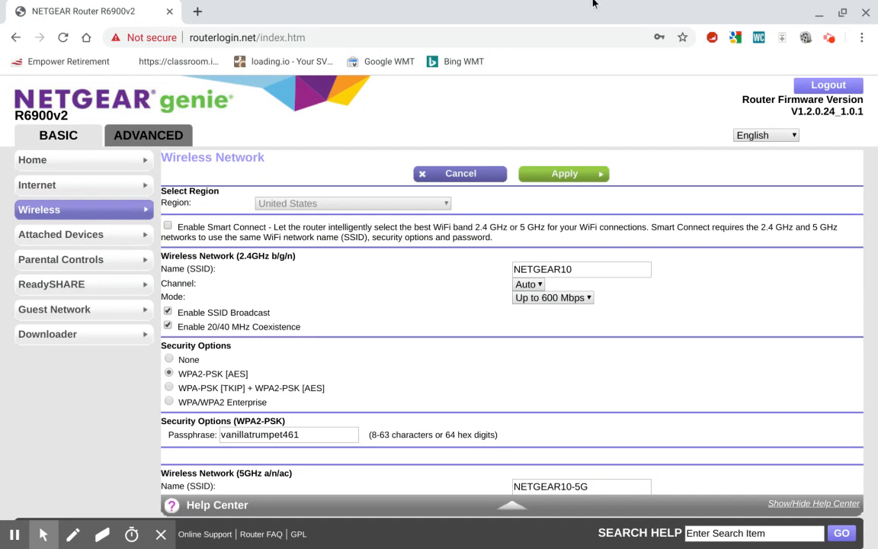
{"action": "mouse_move", "coordinate": [625, 3]}
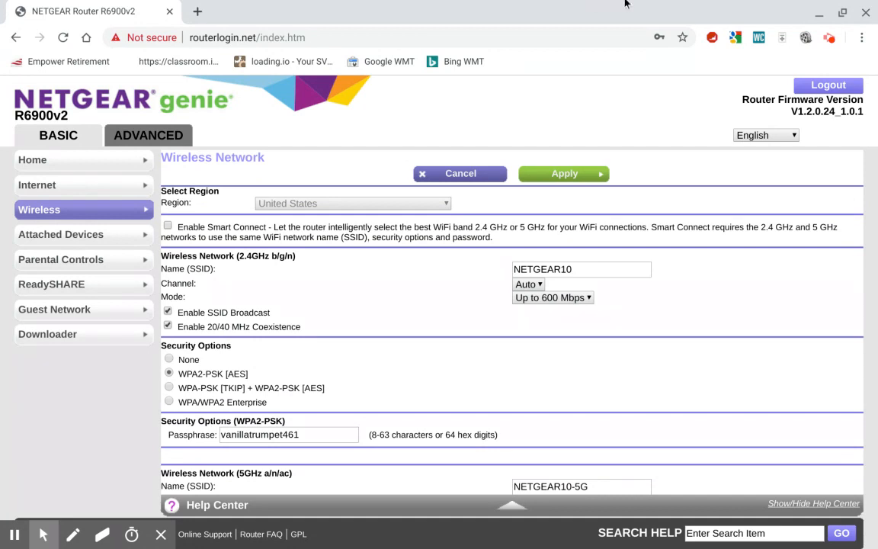
{"action": "mouse_move", "coordinate": [829, 37]}
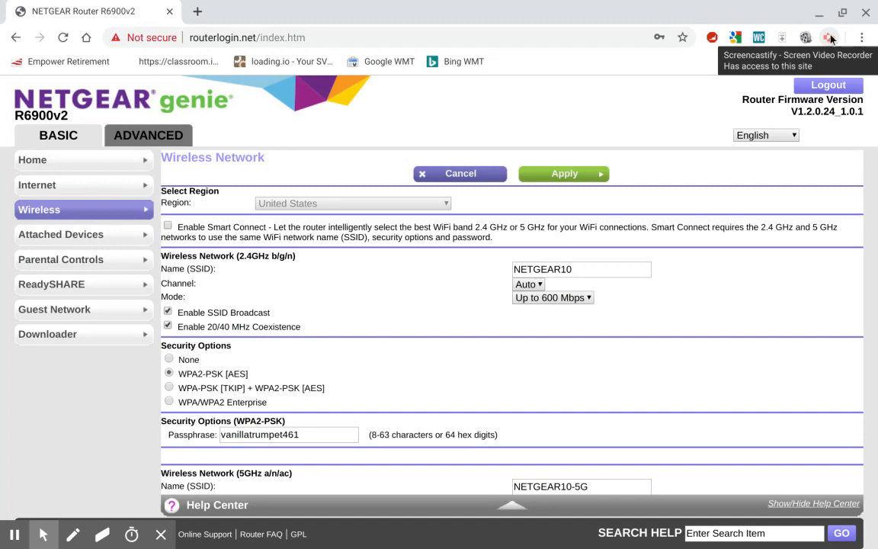